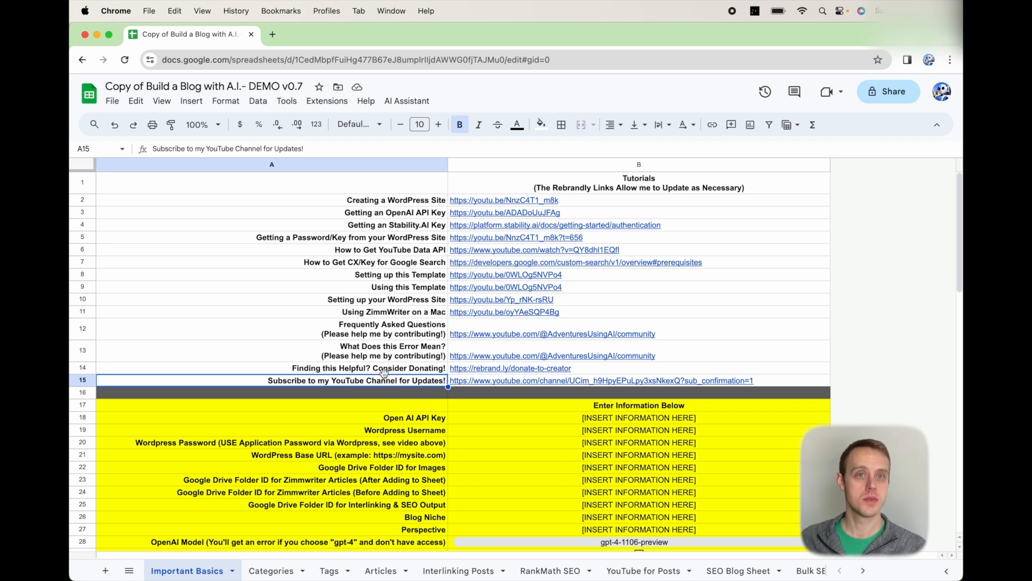
pyautogui.moveTo(370, 384)
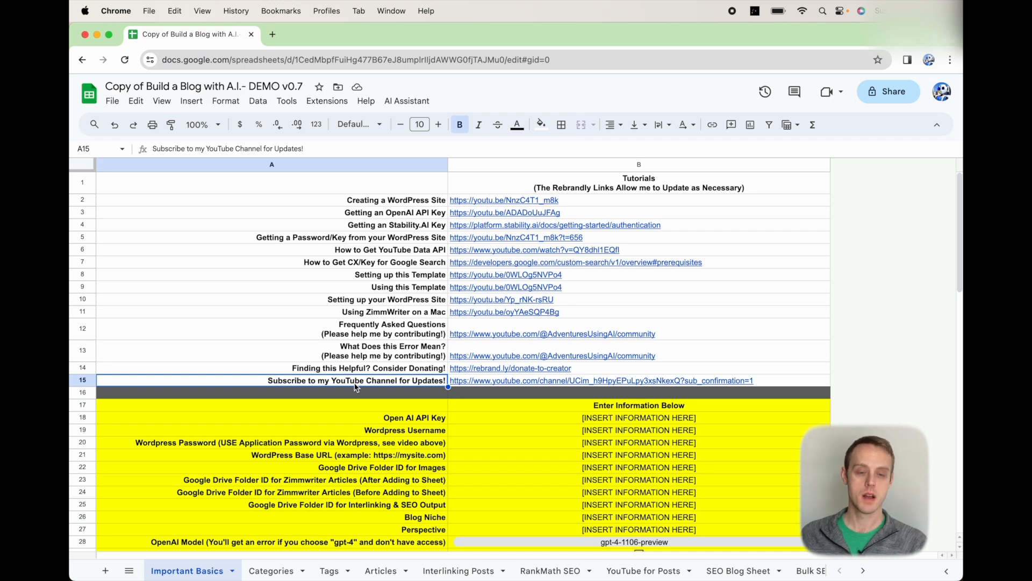
pyautogui.moveTo(375, 469)
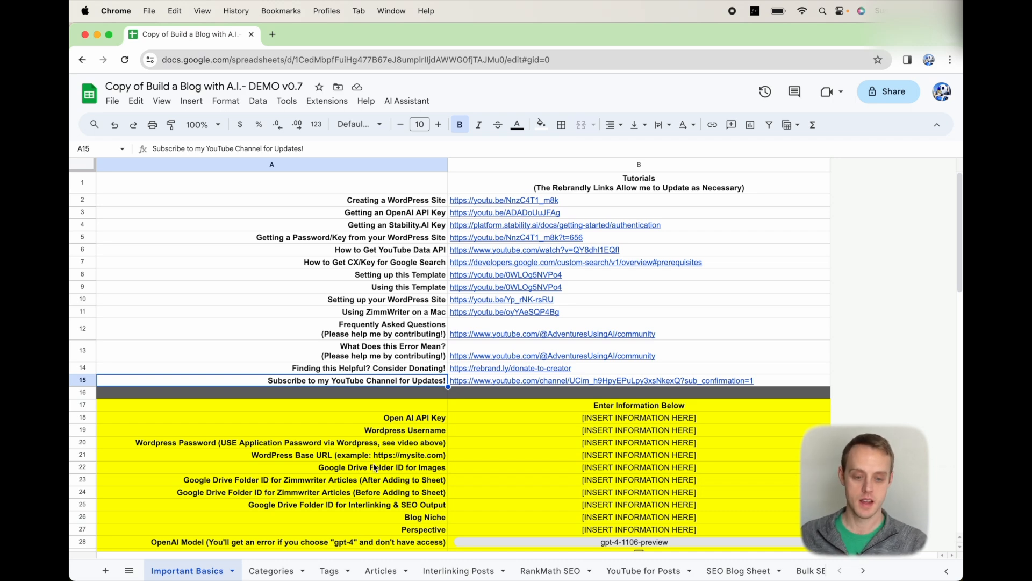
# Step: Review the template spreadsheet and switch to the SEO Blog Sheet tab
pyautogui.click(271, 183)
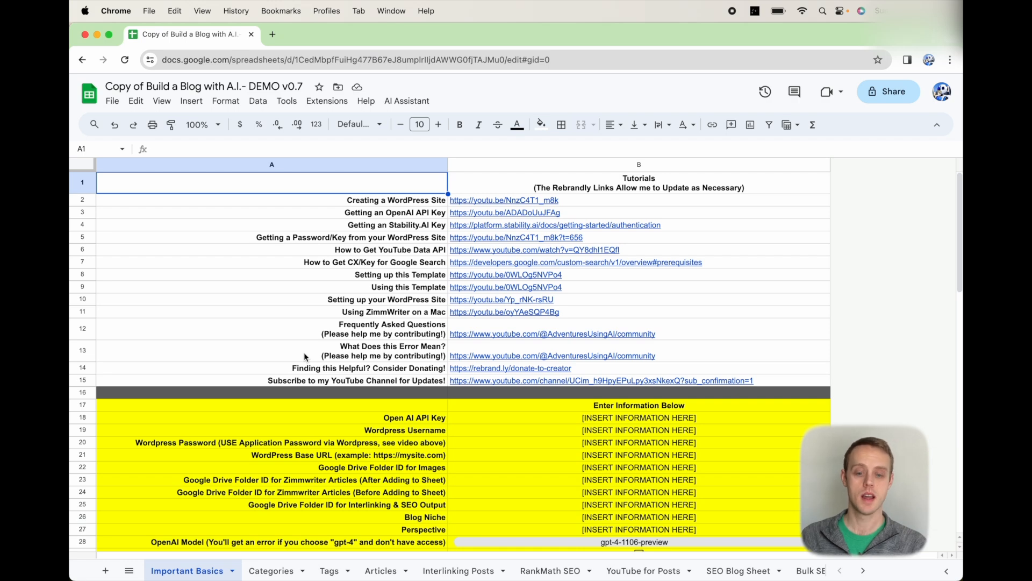
pyautogui.scroll(-3)
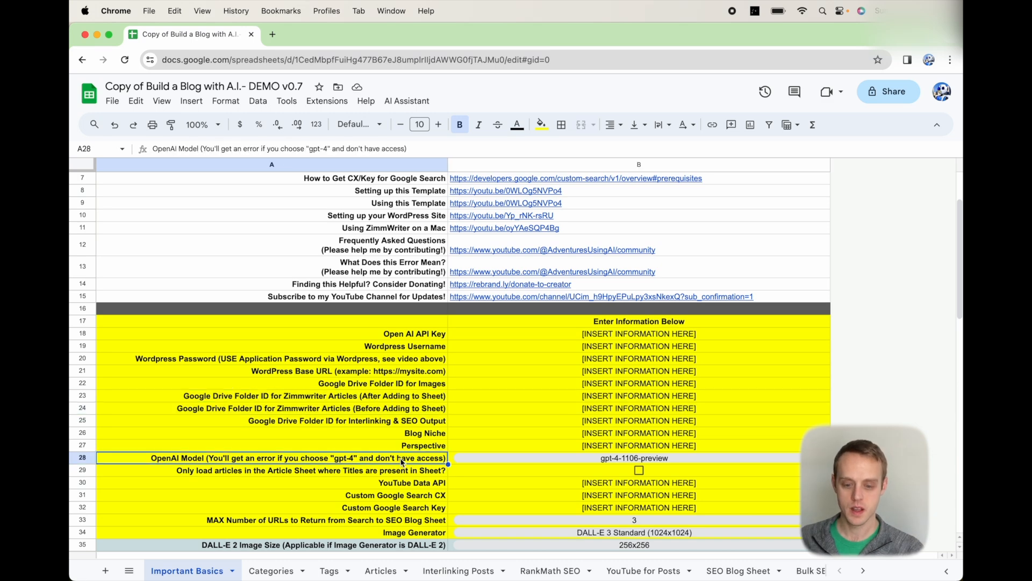
pyautogui.scroll(-3)
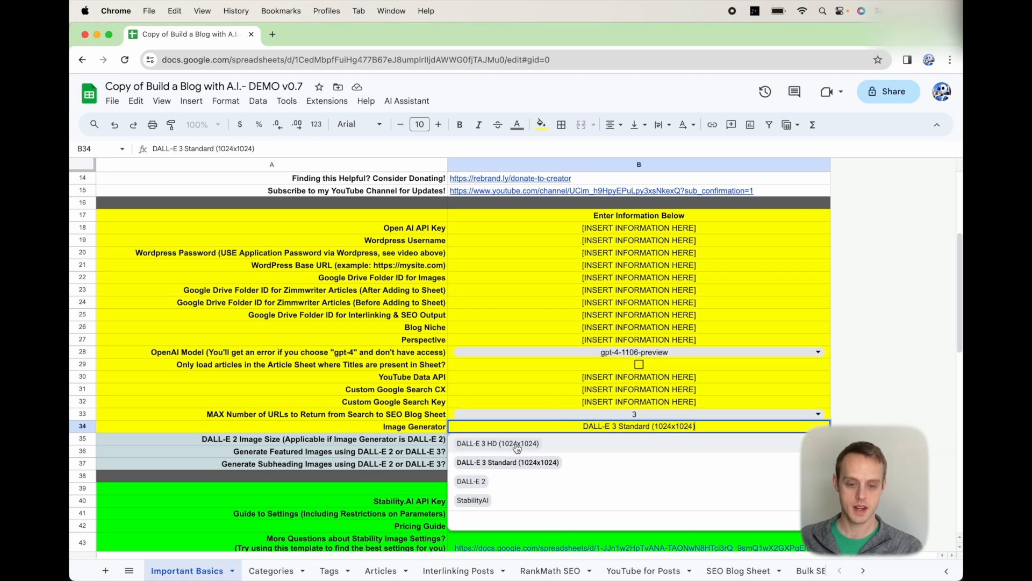
pyautogui.click(507, 463)
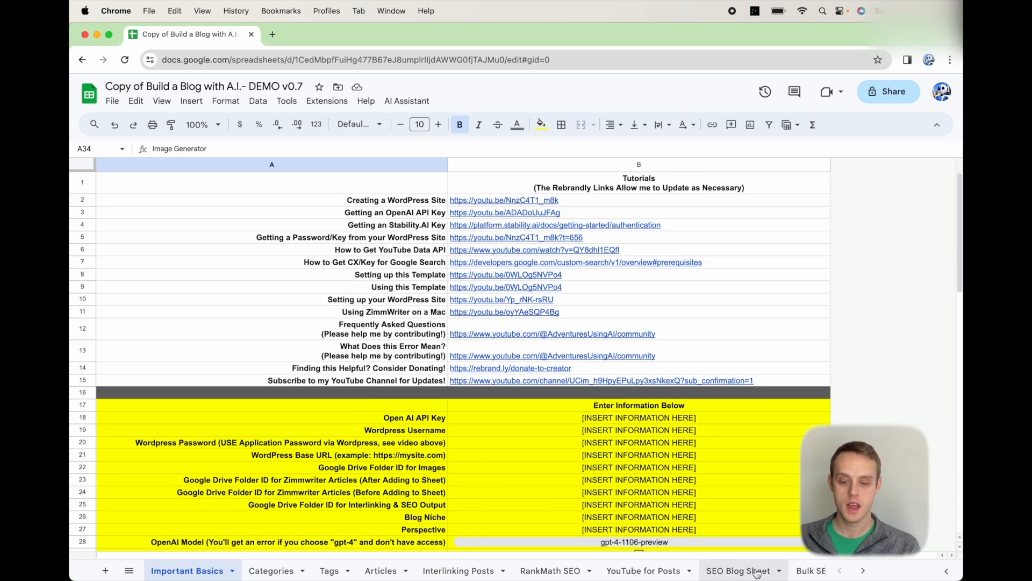
pyautogui.click(732, 570)
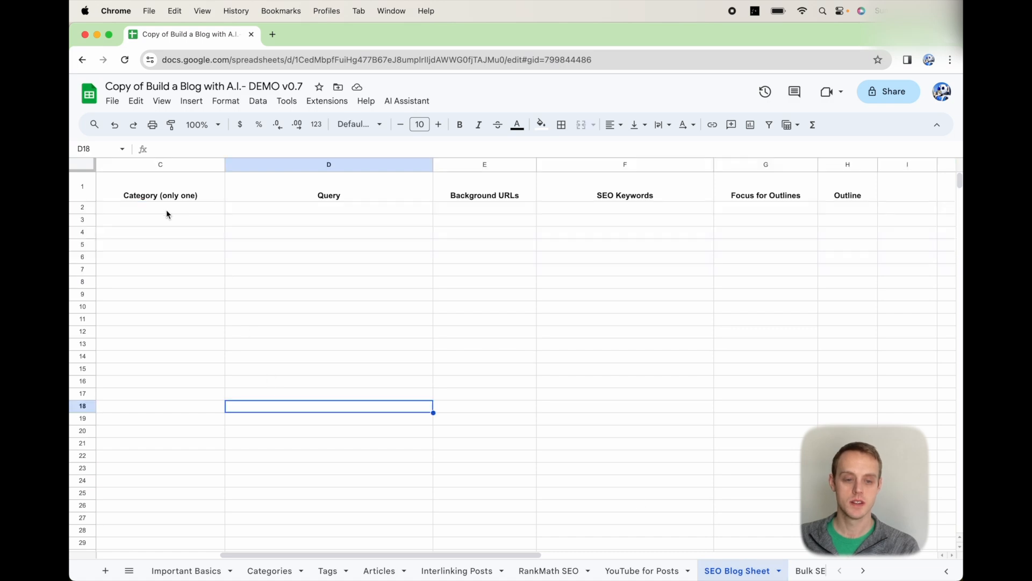
pyautogui.moveTo(163, 215)
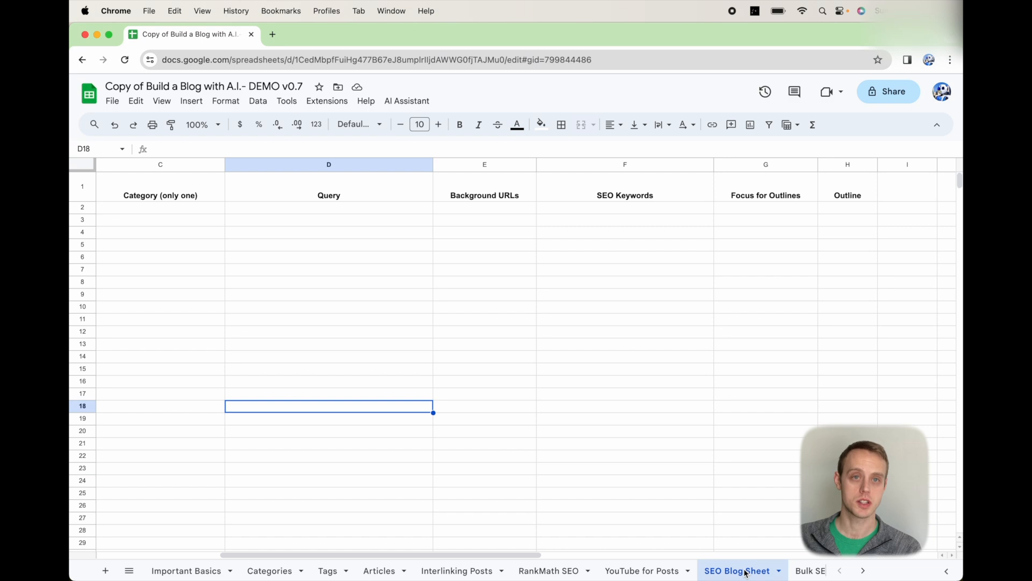
pyautogui.moveTo(570, 390)
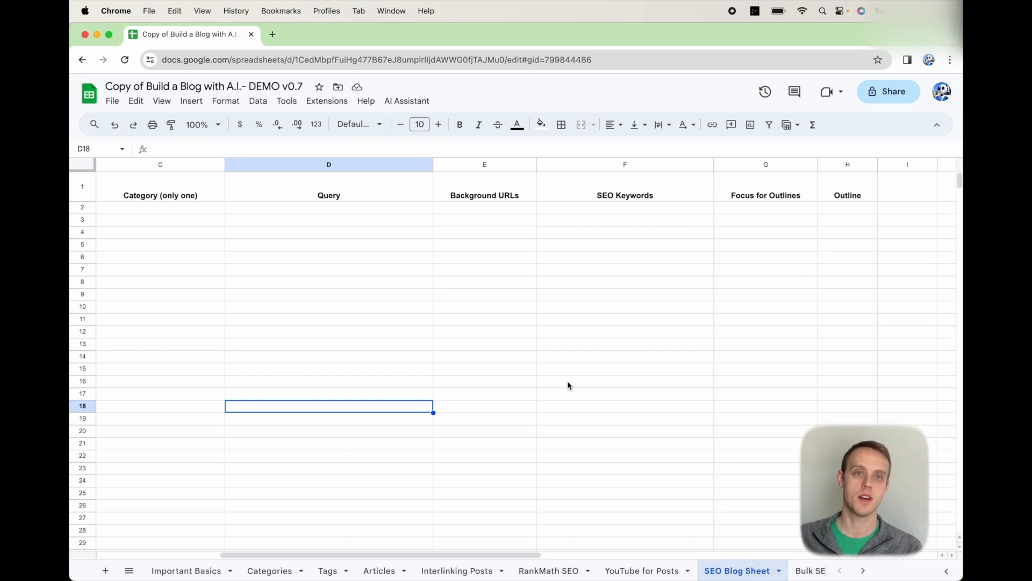
pyautogui.moveTo(577, 366)
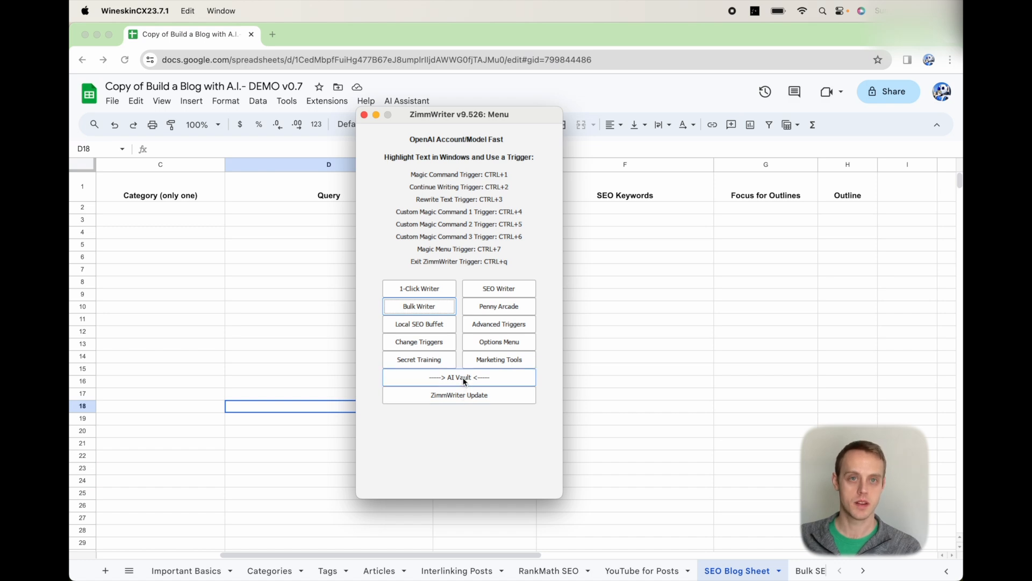
# Step: Configure the Topical Authority Generator: concept 'SEO tips from SEO Experts', 1 cluster, 2 long-tail keywords, gpt-3.5-turbo
pyautogui.click(459, 377)
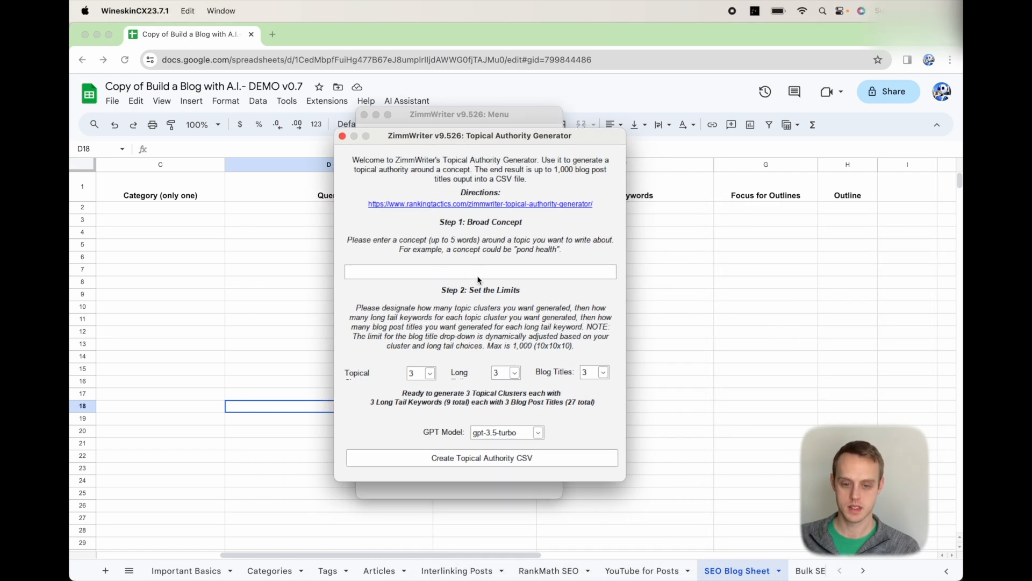
pyautogui.moveTo(482, 276)
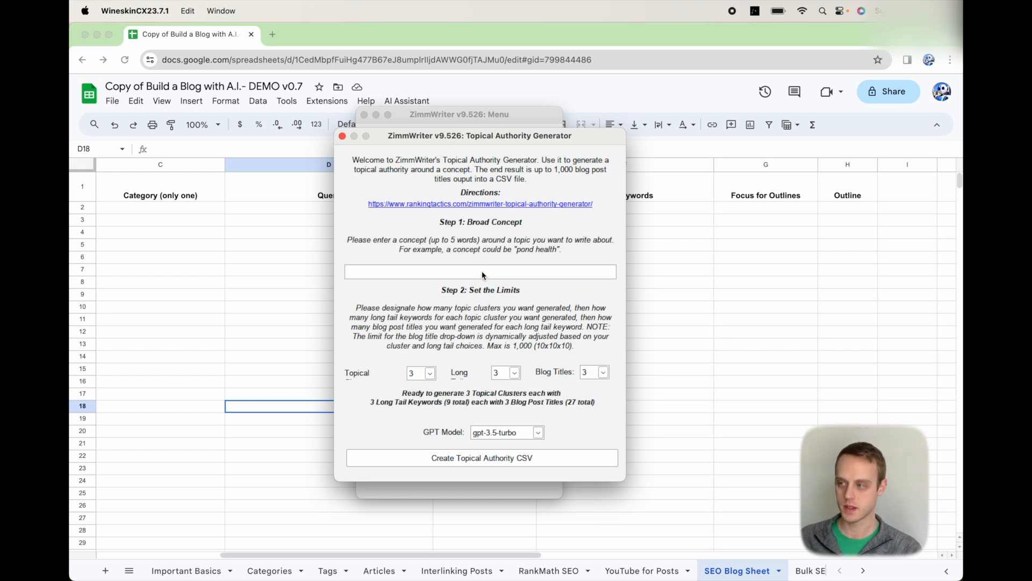
pyautogui.write('SEO tips from SEO Experts')
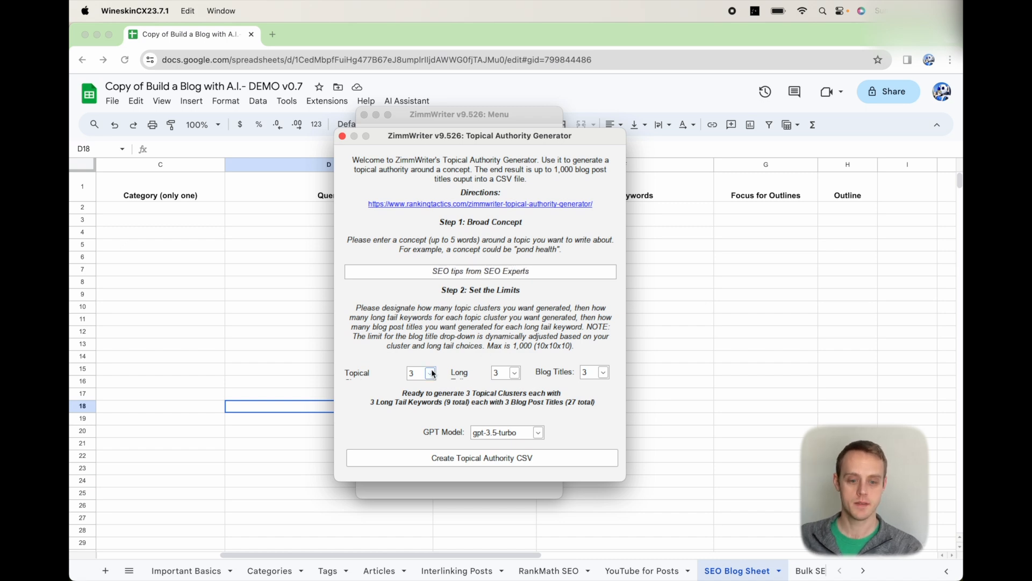
pyautogui.click(431, 372)
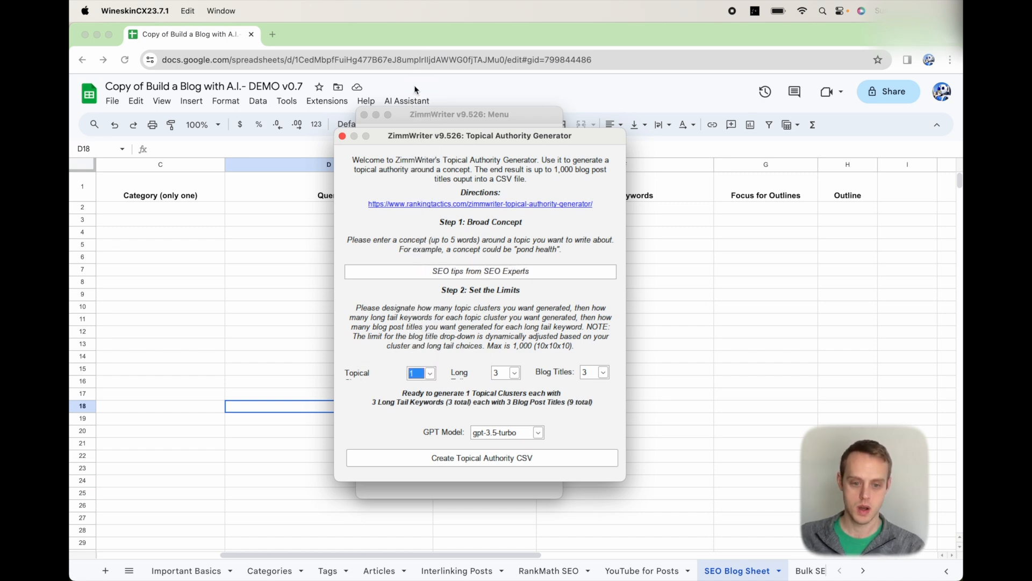
pyautogui.click(514, 372)
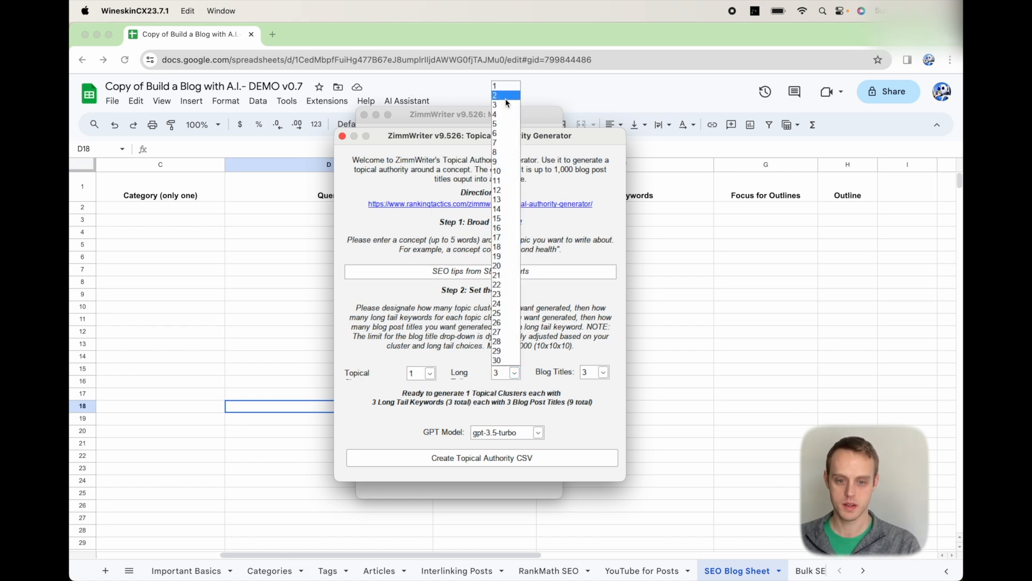
pyautogui.click(501, 95)
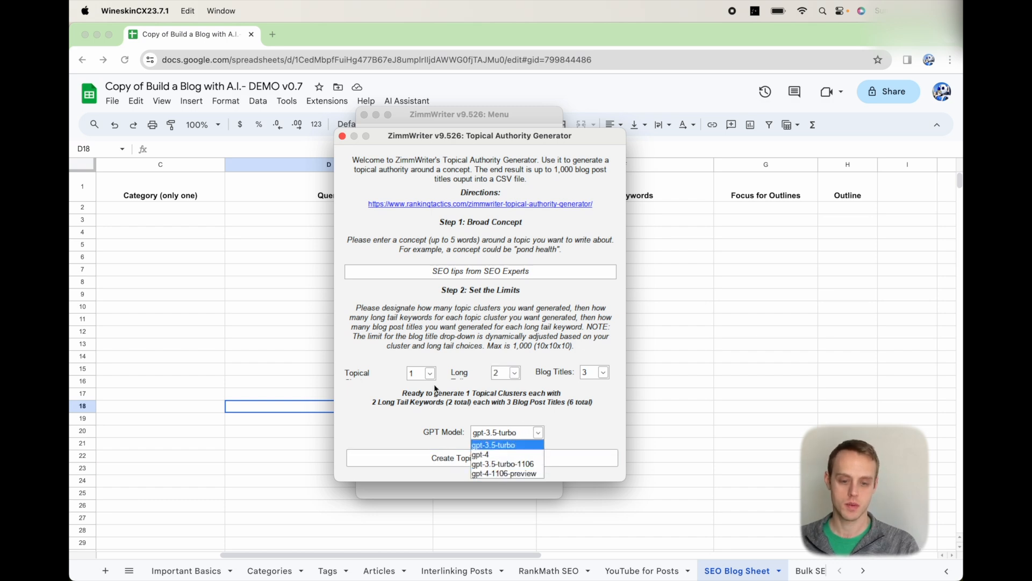
pyautogui.click(492, 446)
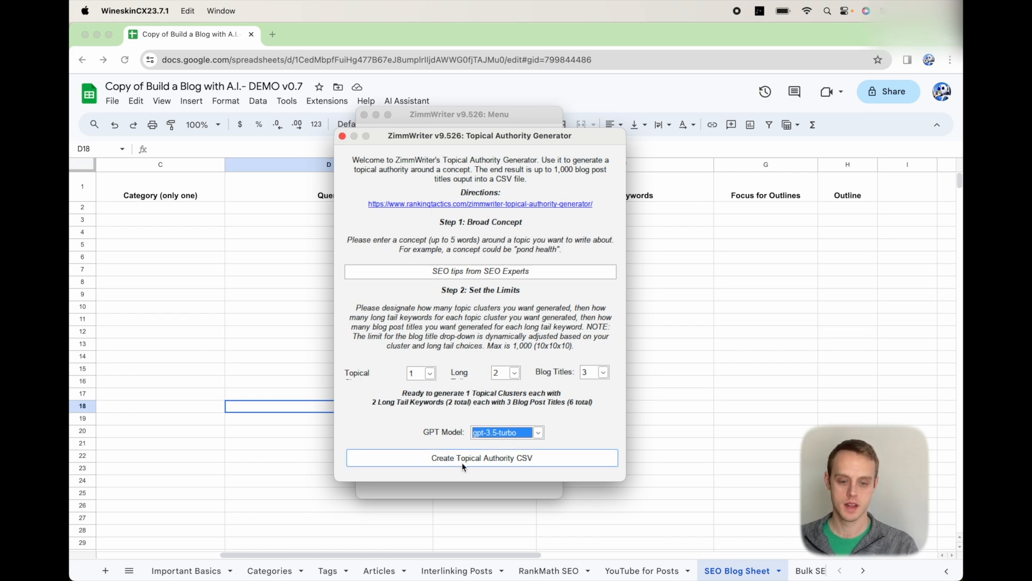
pyautogui.moveTo(461, 464)
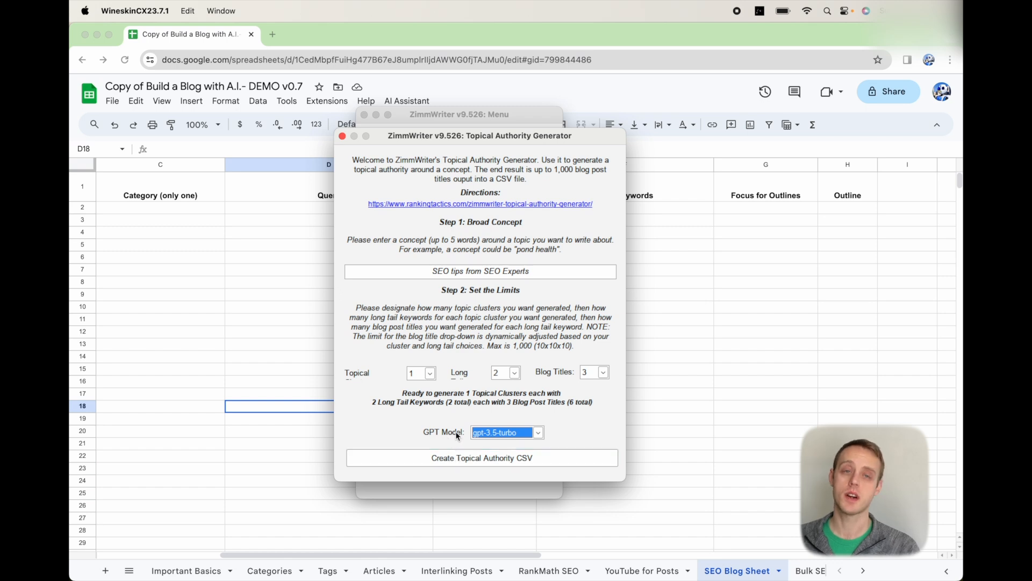
pyautogui.moveTo(495, 548)
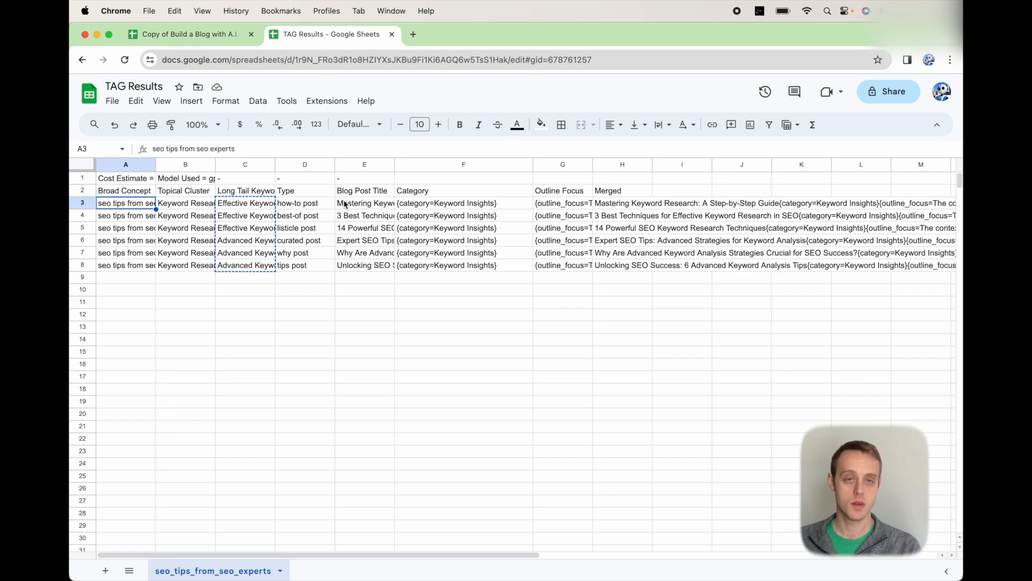
# Step: Select the six generated blog titles and compare them with the TAG Results spreadsheet
pyautogui.click(365, 202)
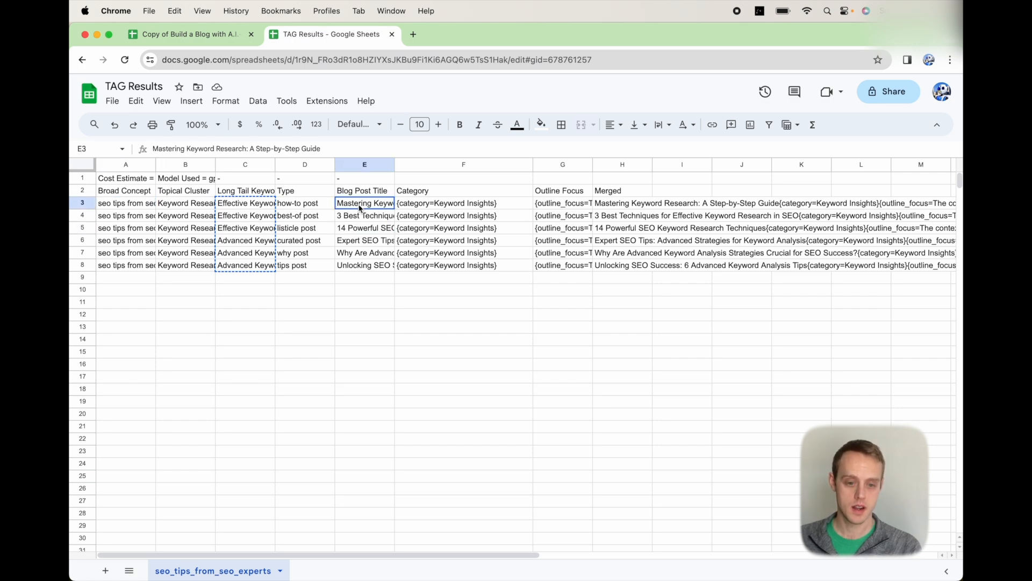
pyautogui.moveTo(365, 203); pyautogui.dragTo(365, 265)
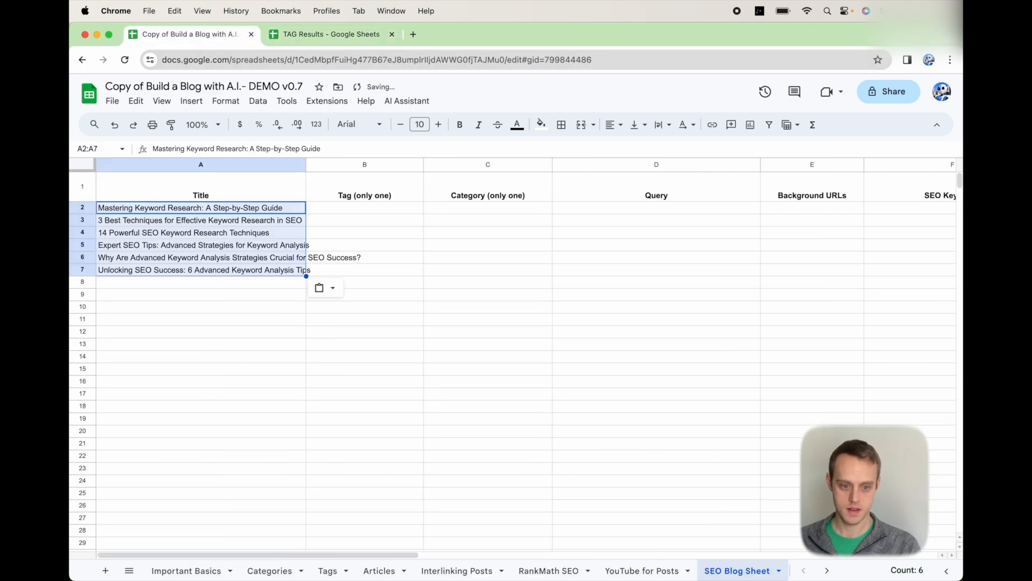
pyautogui.click(331, 34)
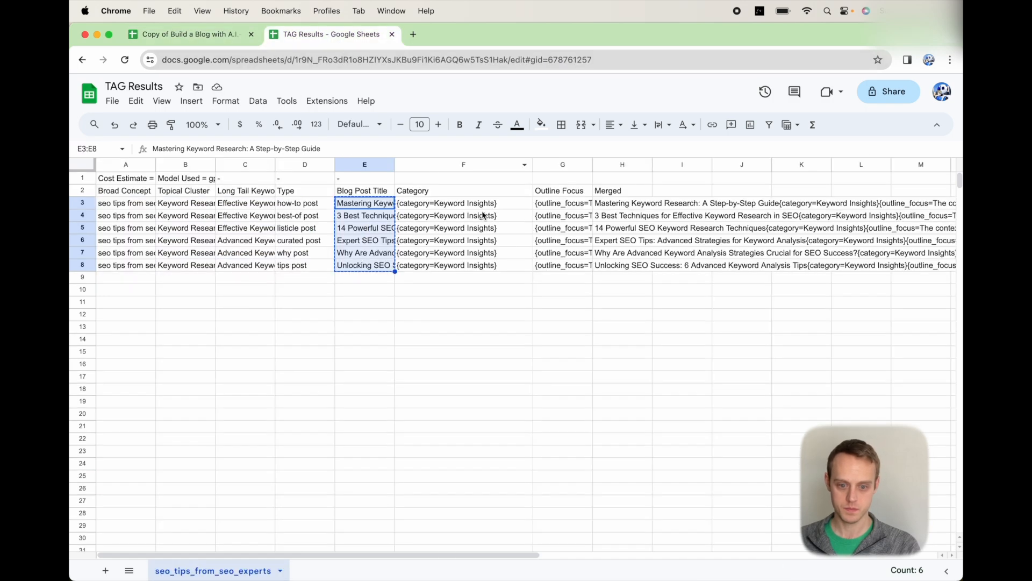
pyautogui.click(185, 33)
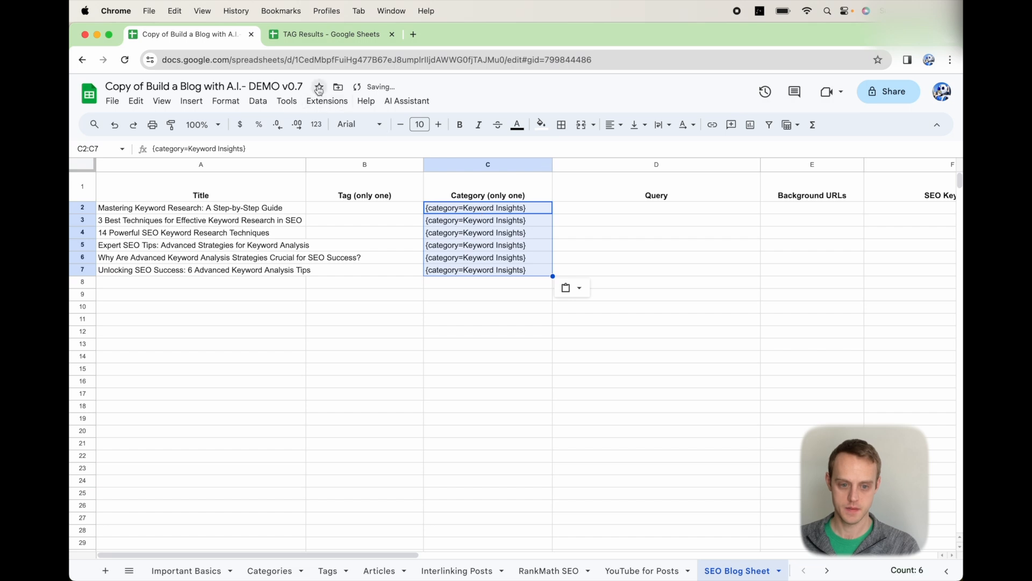
pyautogui.click(331, 33)
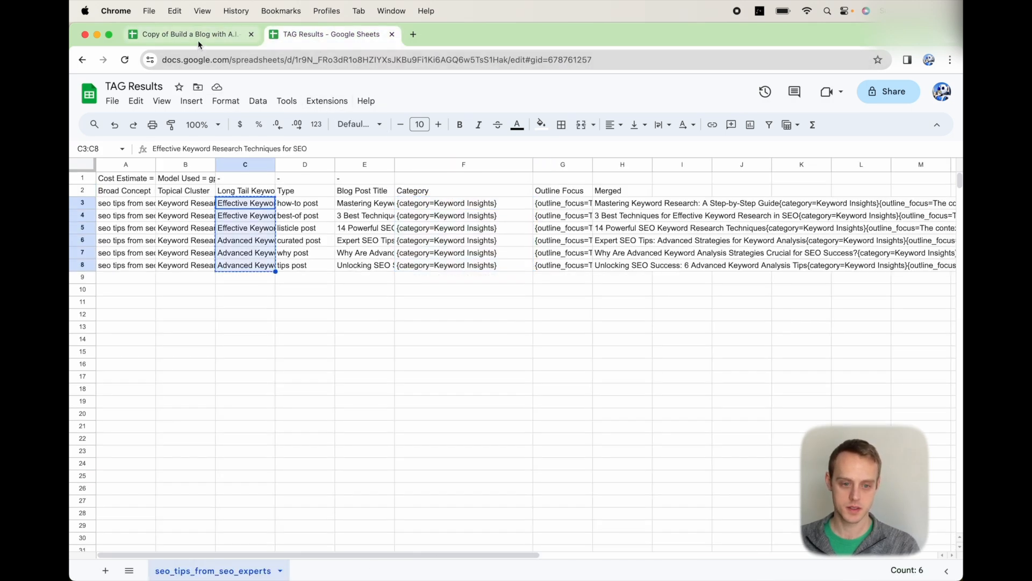
# Step: Review the tags, categories and Focus for Outlines columns for the six articles
pyautogui.click(185, 34)
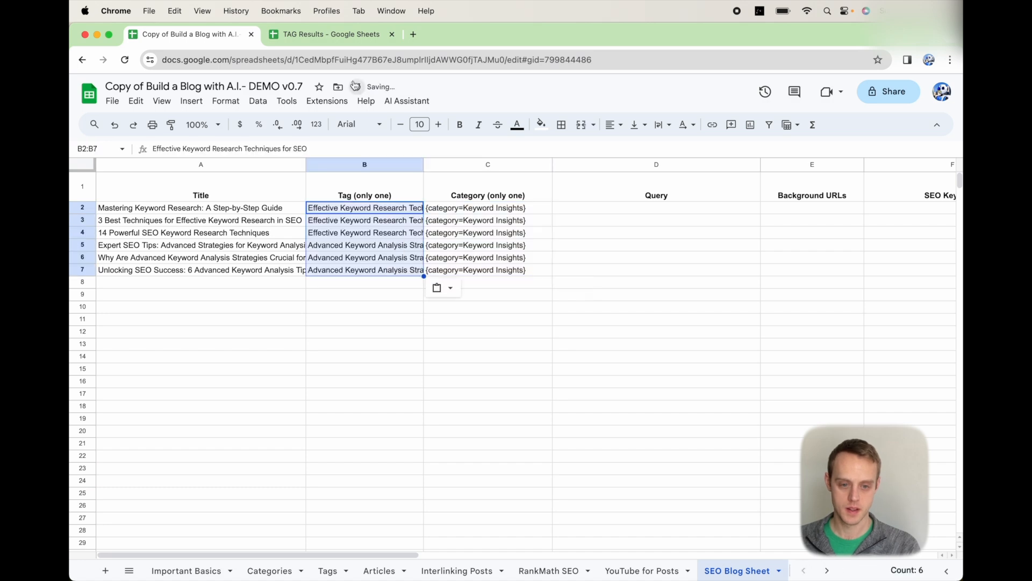
pyautogui.click(331, 34)
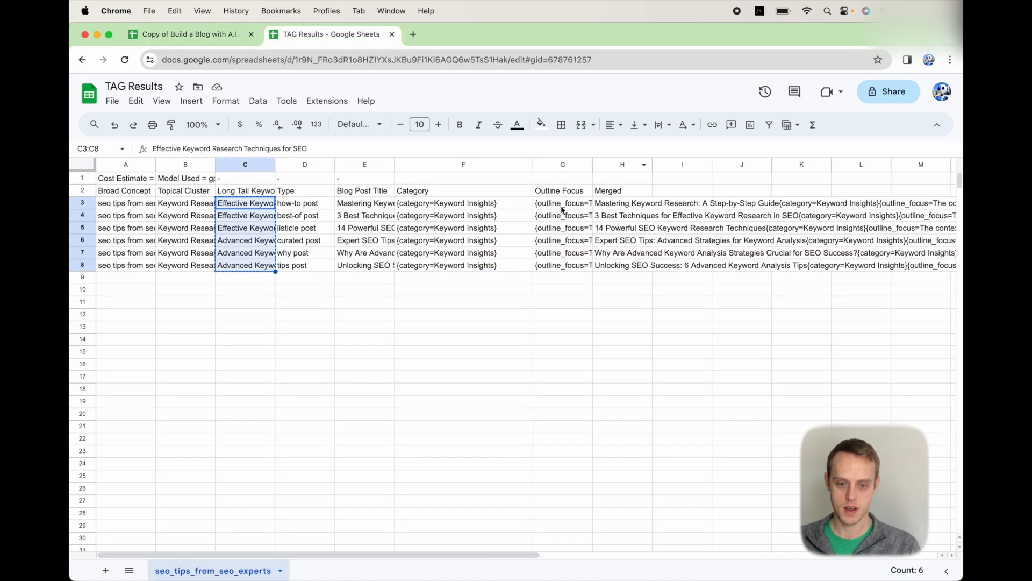
pyautogui.click(188, 33)
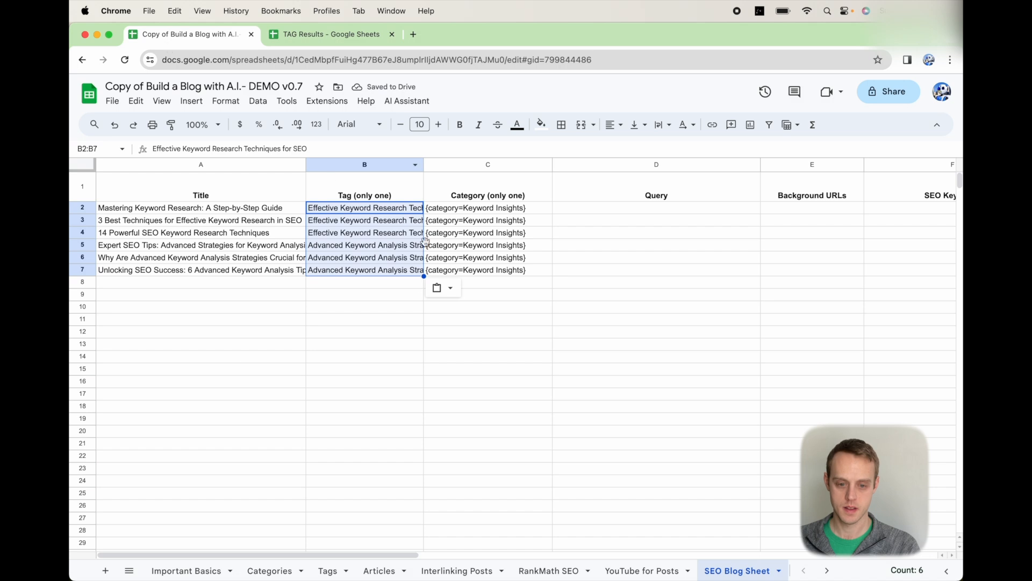
pyautogui.hscroll(3)
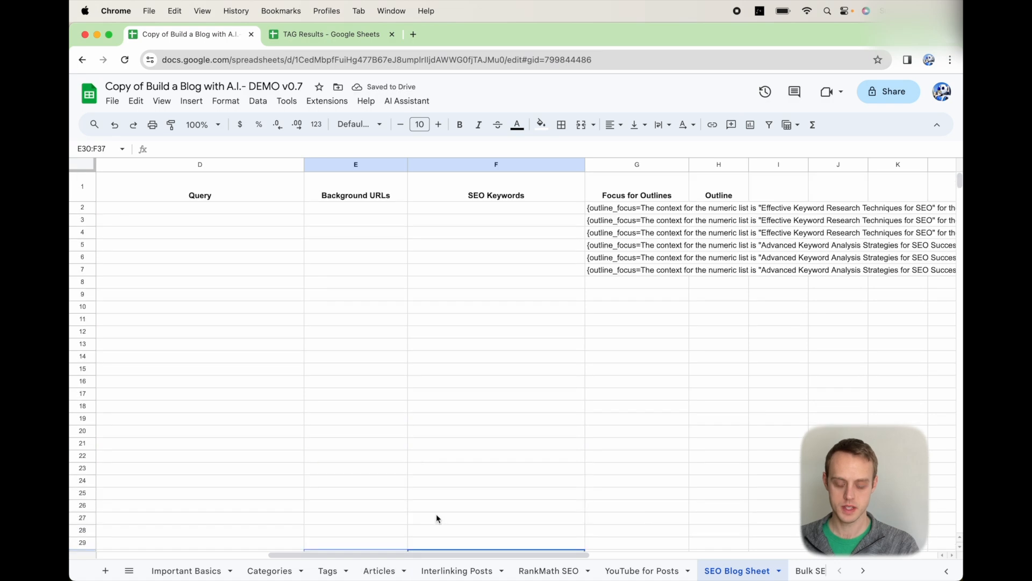
pyautogui.hscroll(-3)
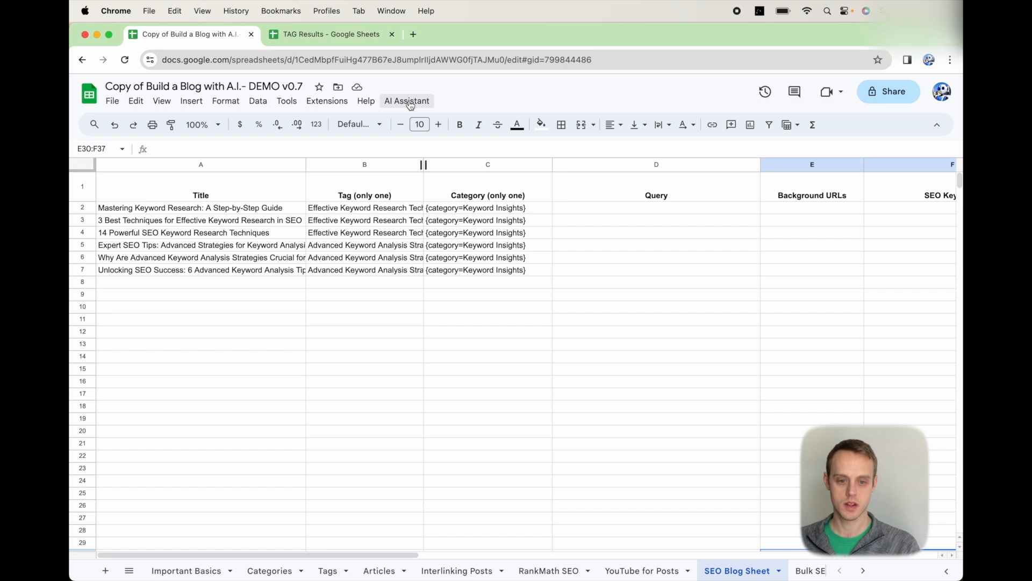
# Step: Run Create Queries for Each Article and Get URLs for Each Article from the SEO Blog Generator
pyautogui.click(406, 101)
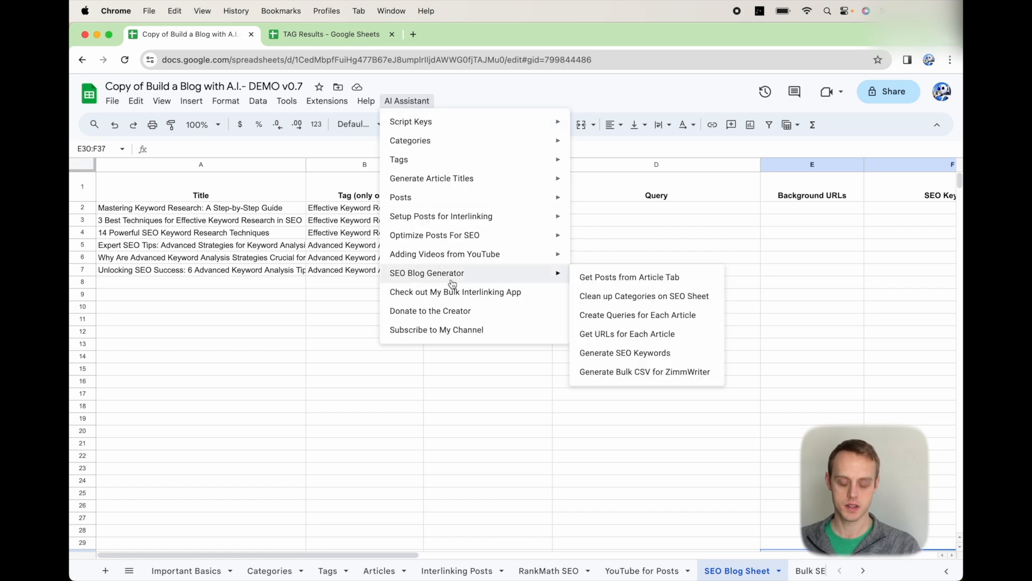
pyautogui.moveTo(602, 320)
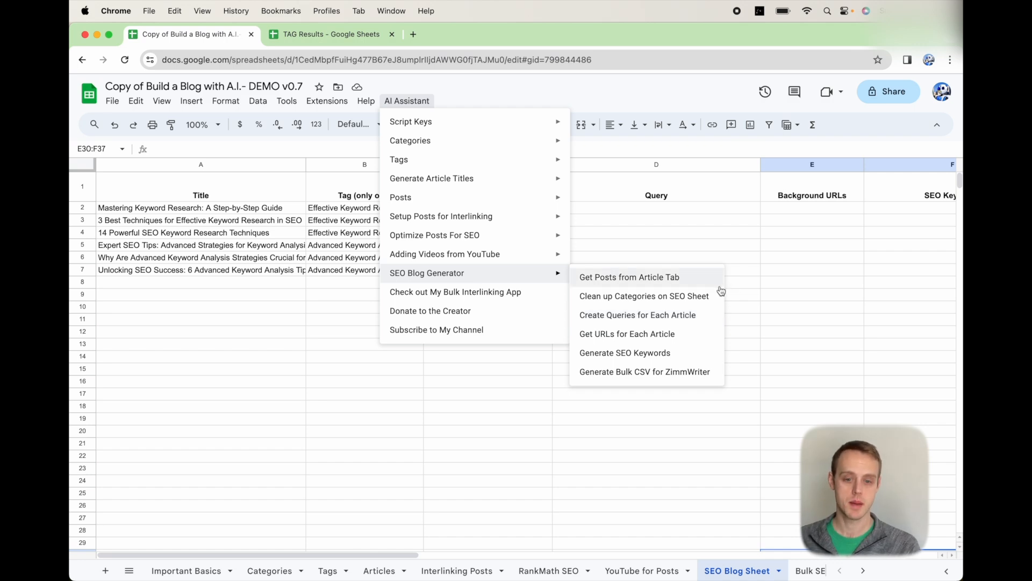
pyautogui.click(637, 315)
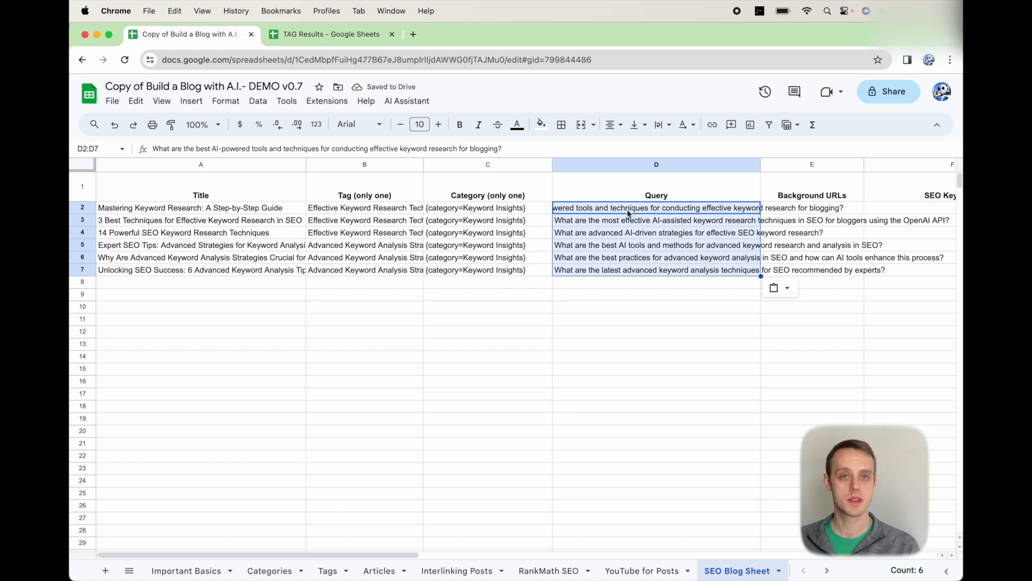
pyautogui.click(406, 101)
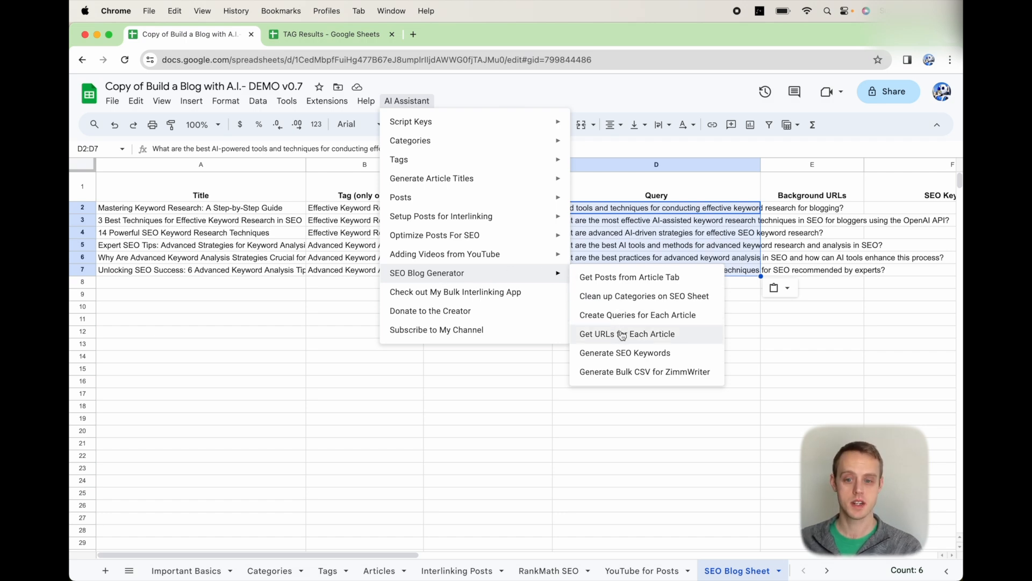
pyautogui.click(627, 334)
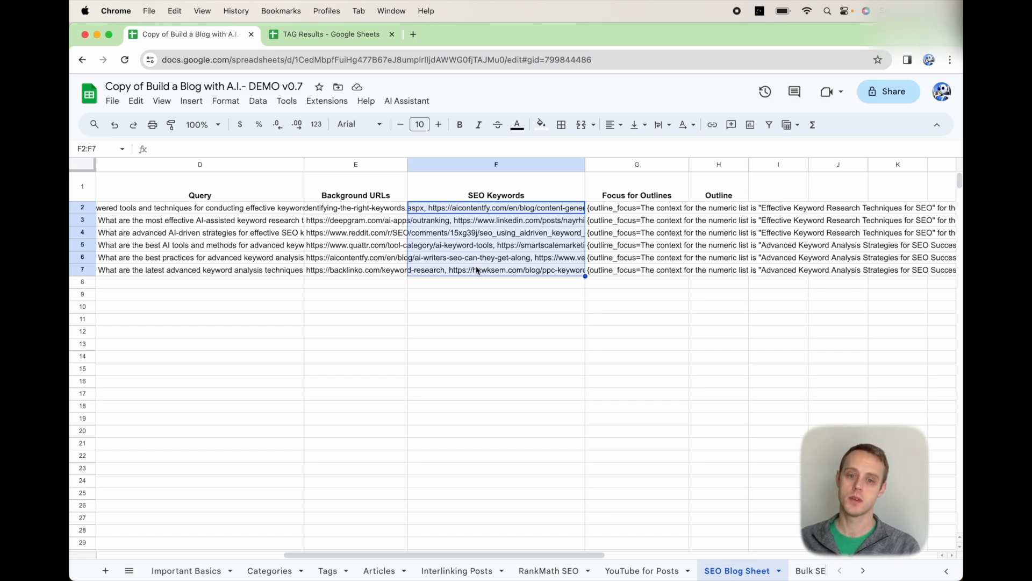
pyautogui.moveTo(469, 200)
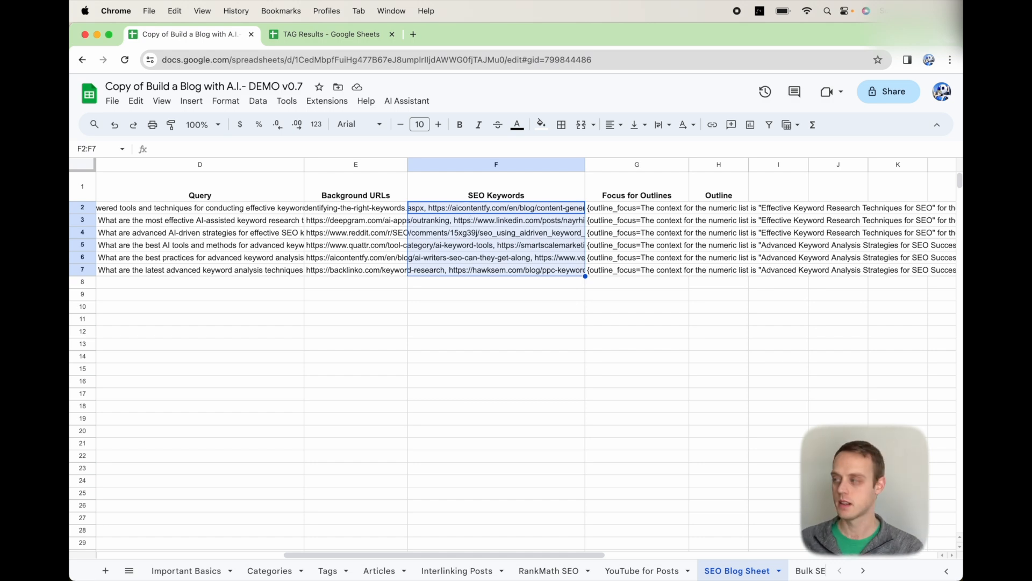
pyautogui.moveTo(404, 86)
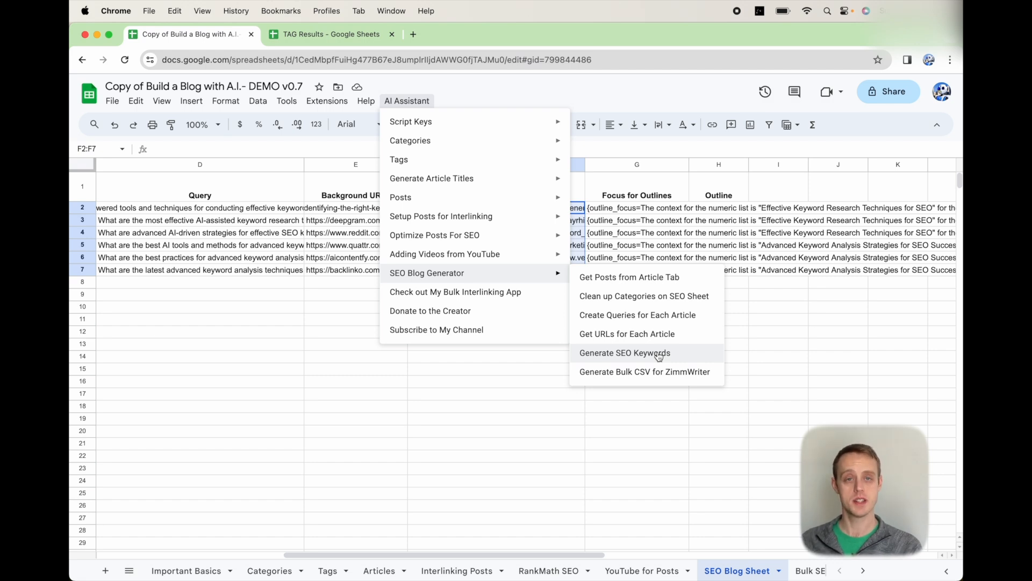
# Step: Run Generate SEO Keywords so all six articles get SEO keyword lists
pyautogui.click(624, 352)
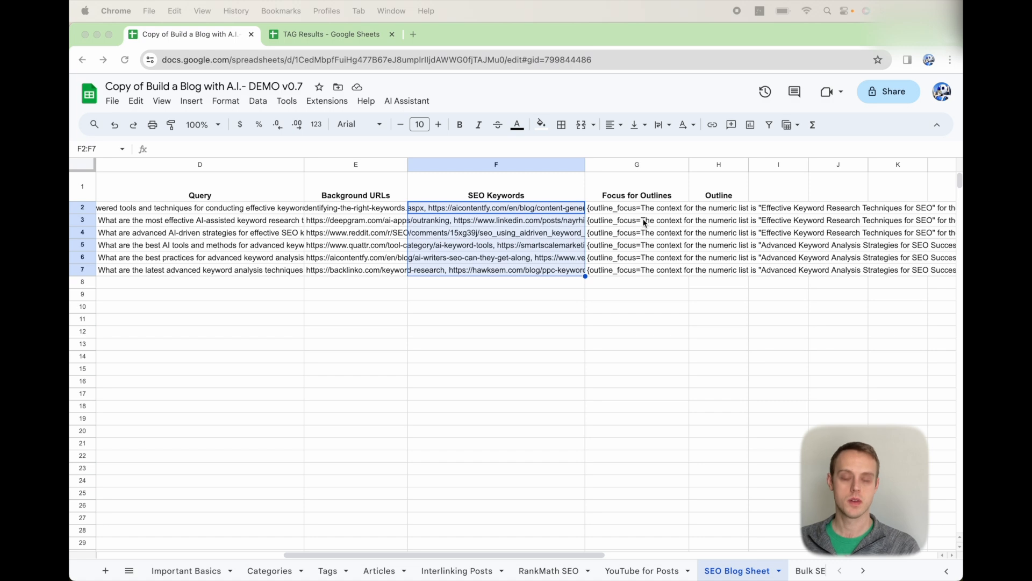
pyautogui.moveTo(501, 211)
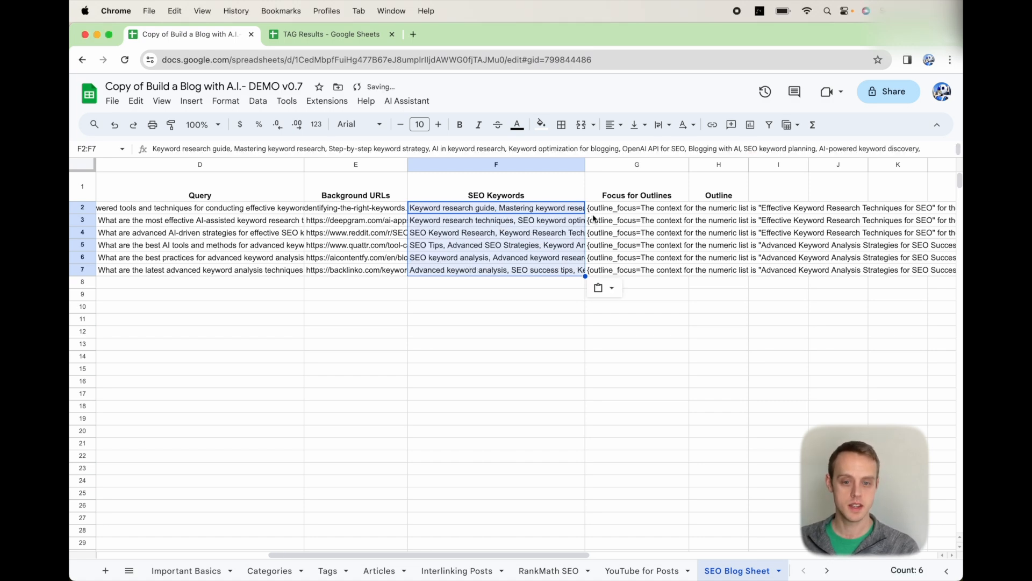
pyautogui.click(719, 207)
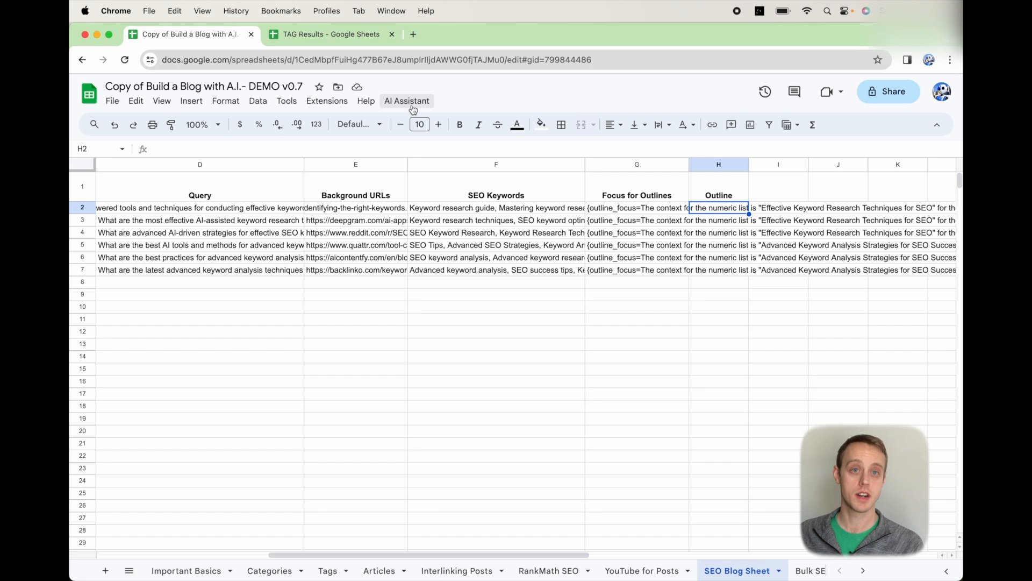
pyautogui.click(406, 101)
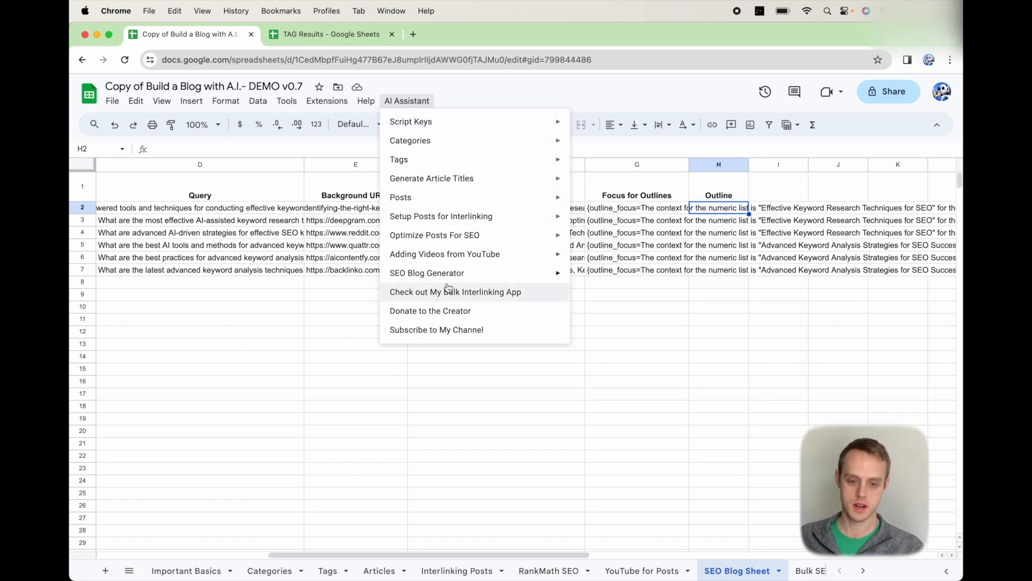
pyautogui.moveTo(427, 273)
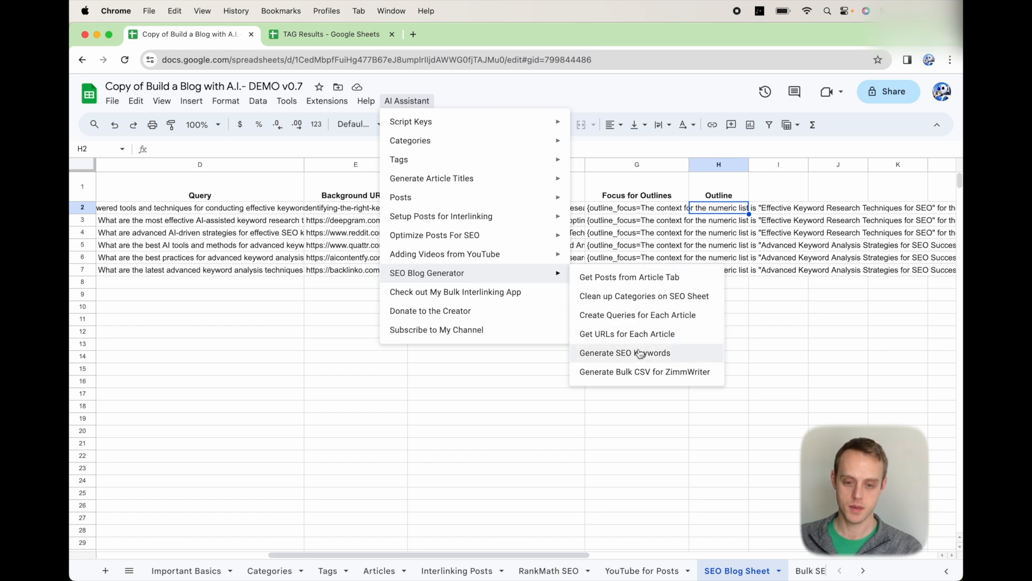
pyautogui.moveTo(635, 315)
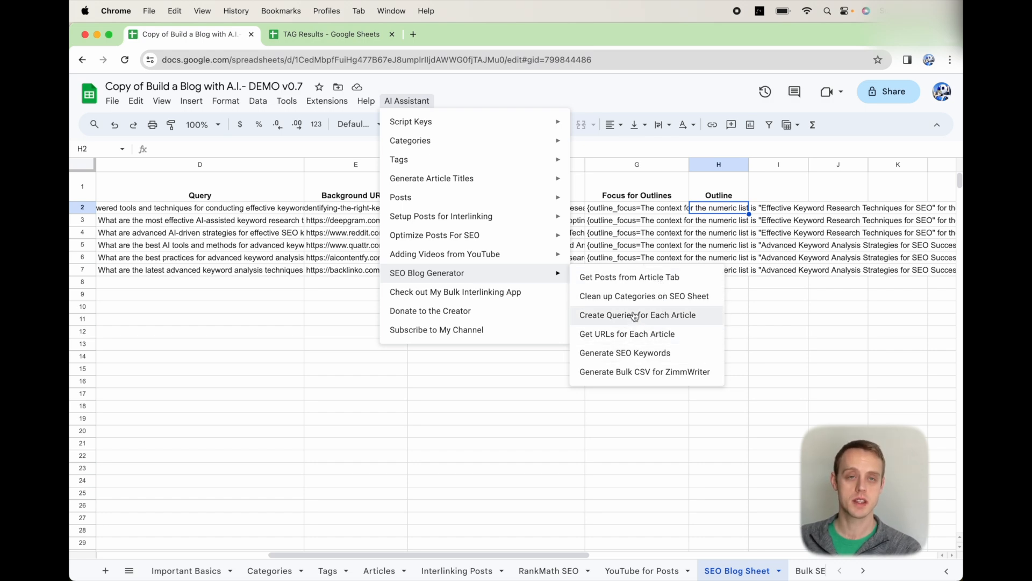
pyautogui.moveTo(638, 301)
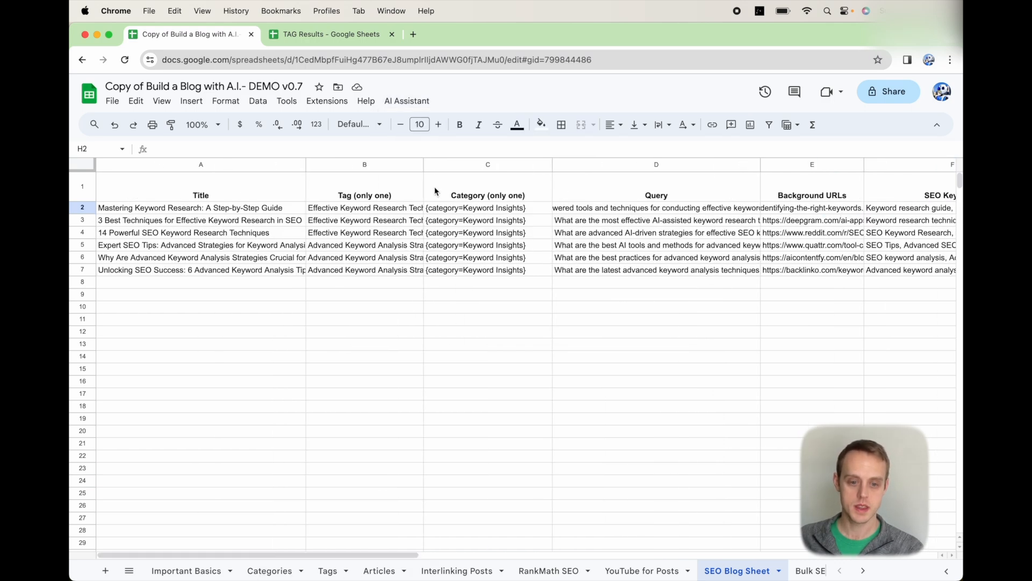
# Step: Run Clean up Categories on SEO Sheet so categories read plain Keyword Insights
pyautogui.click(407, 101)
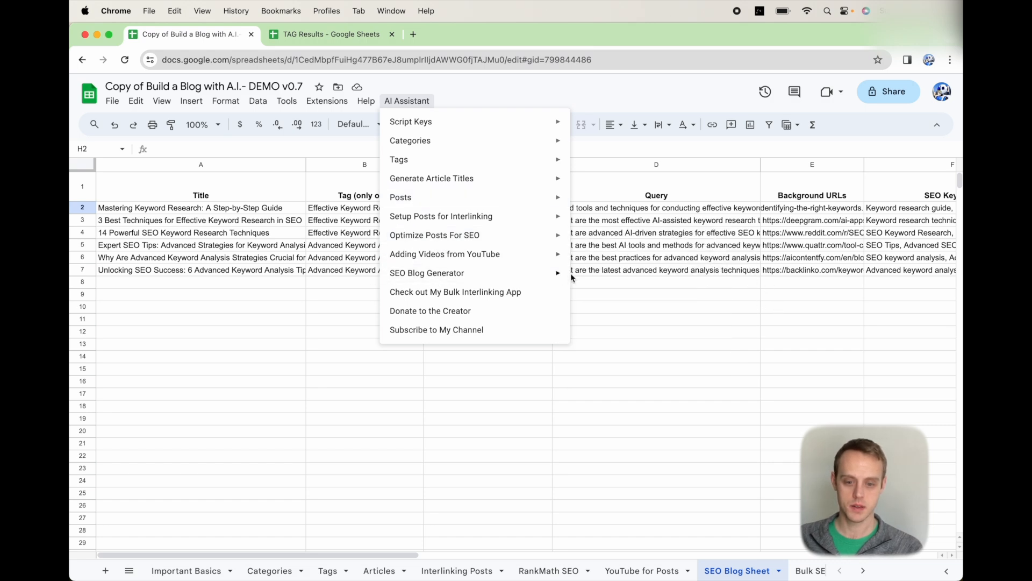
pyautogui.moveTo(427, 273)
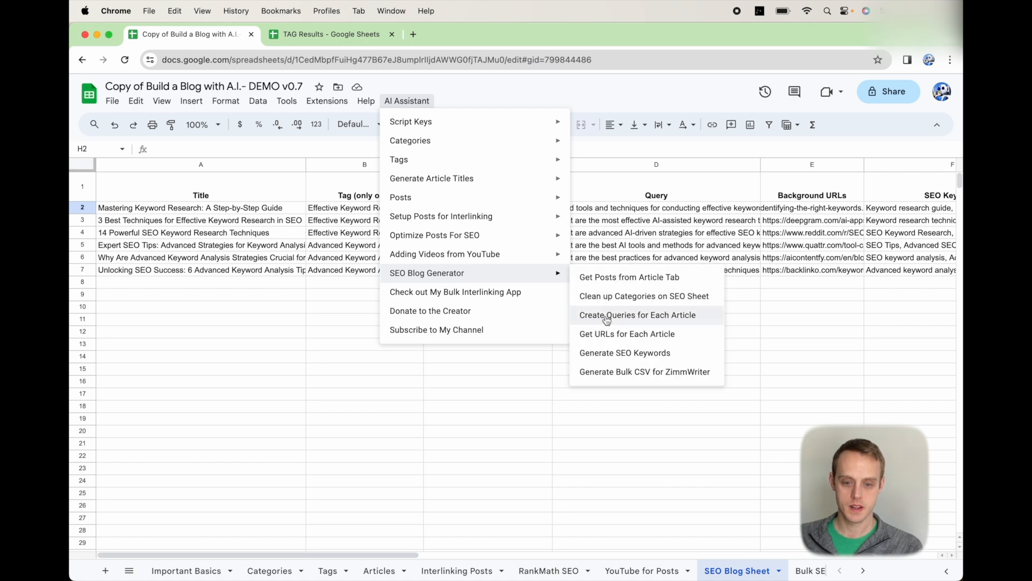
pyautogui.click(637, 315)
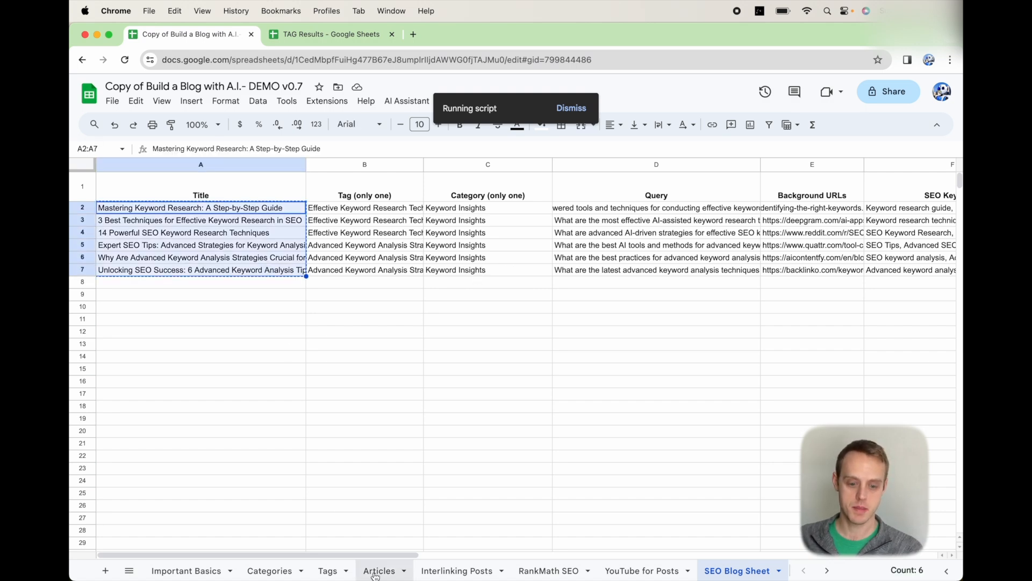
pyautogui.click(379, 570)
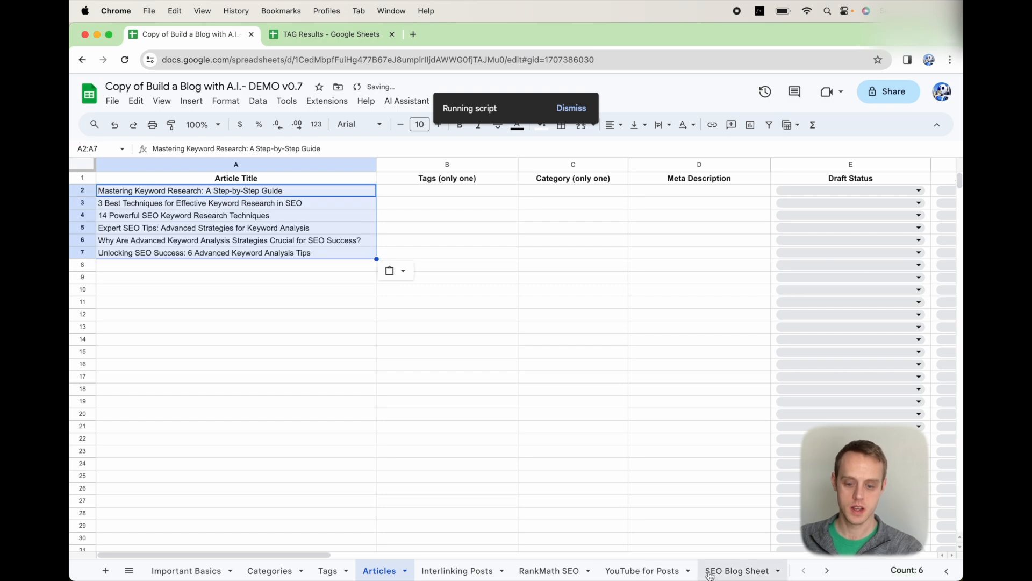
# Step: Paste the Keyword Insights categories into the Articles sheet and dismiss the script error
pyautogui.click(732, 570)
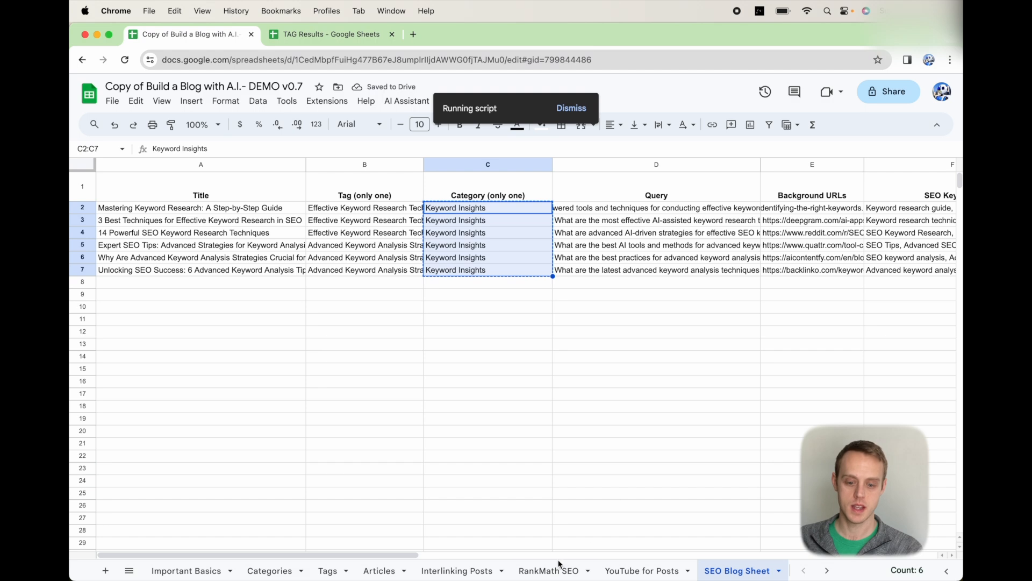
pyautogui.click(381, 569)
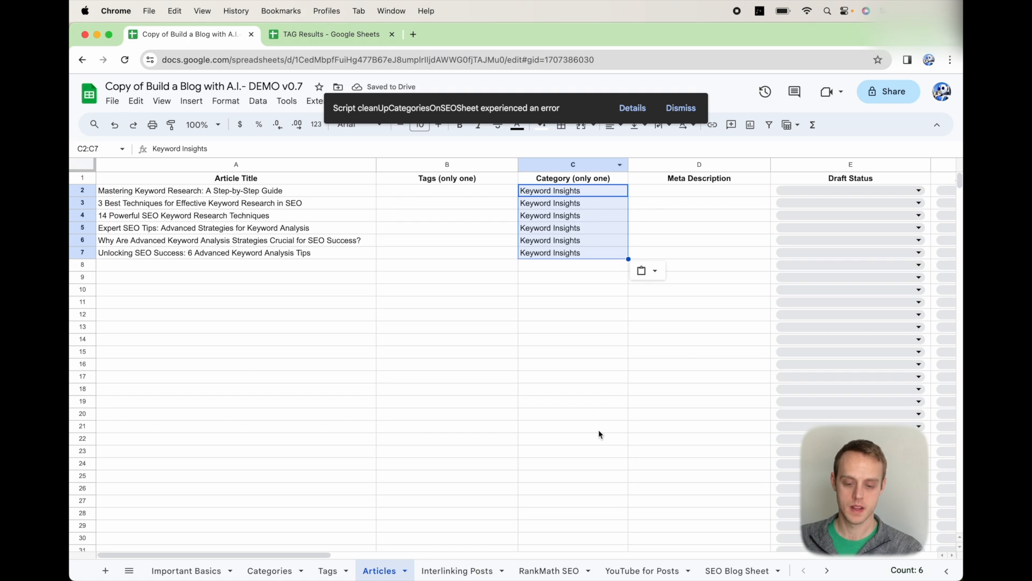
pyautogui.click(681, 108)
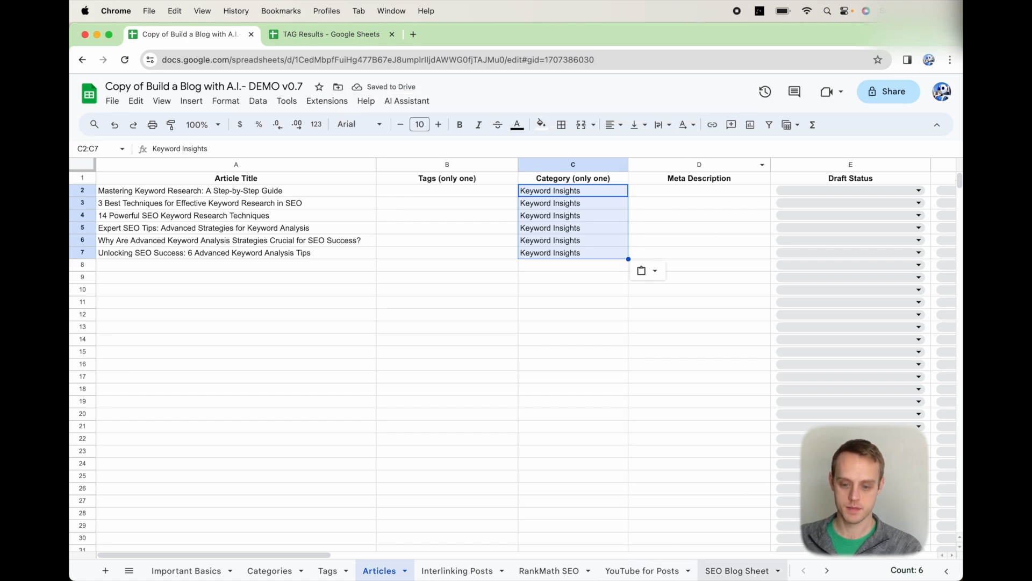
pyautogui.click(736, 570)
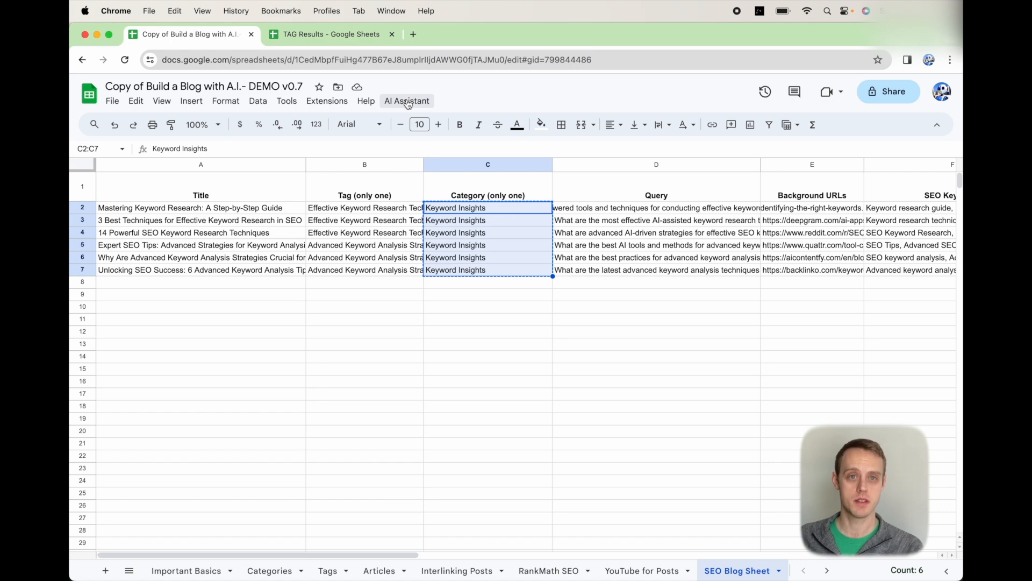
# Step: Download the Bulk SEO CSV for ZW sheet as a comma-separated values (.csv) file
pyautogui.click(406, 102)
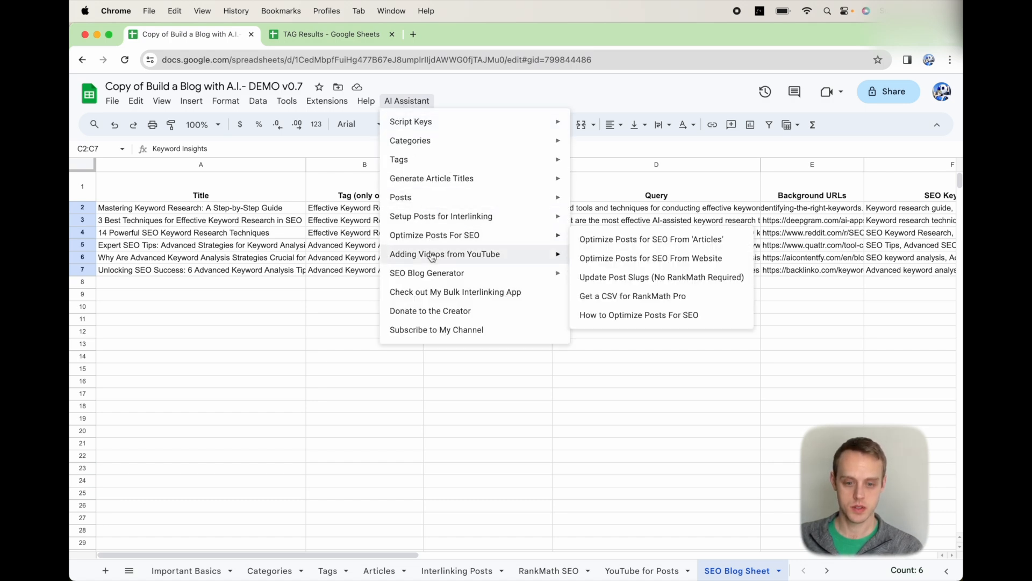
pyautogui.moveTo(433, 278)
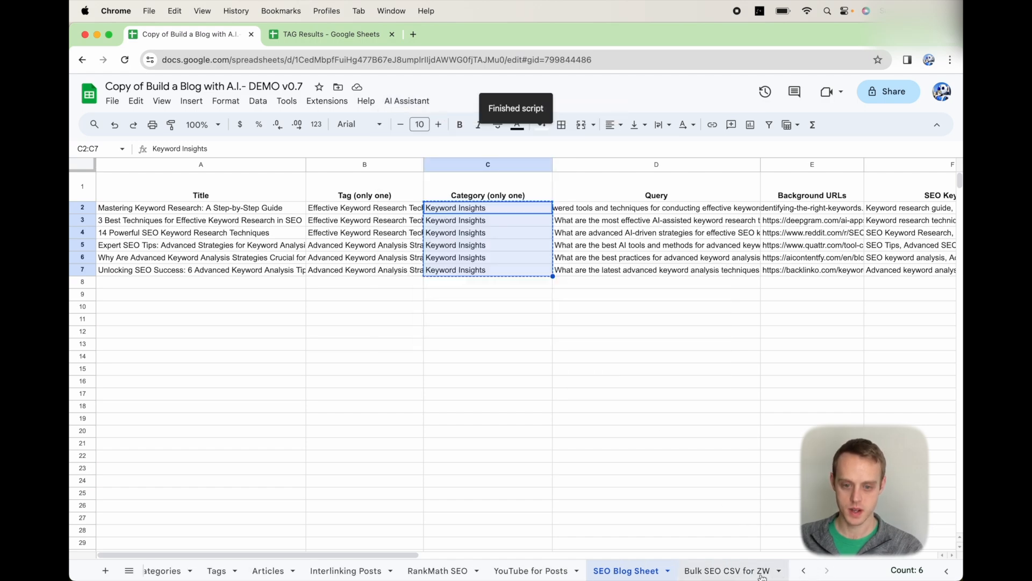
pyautogui.click(727, 570)
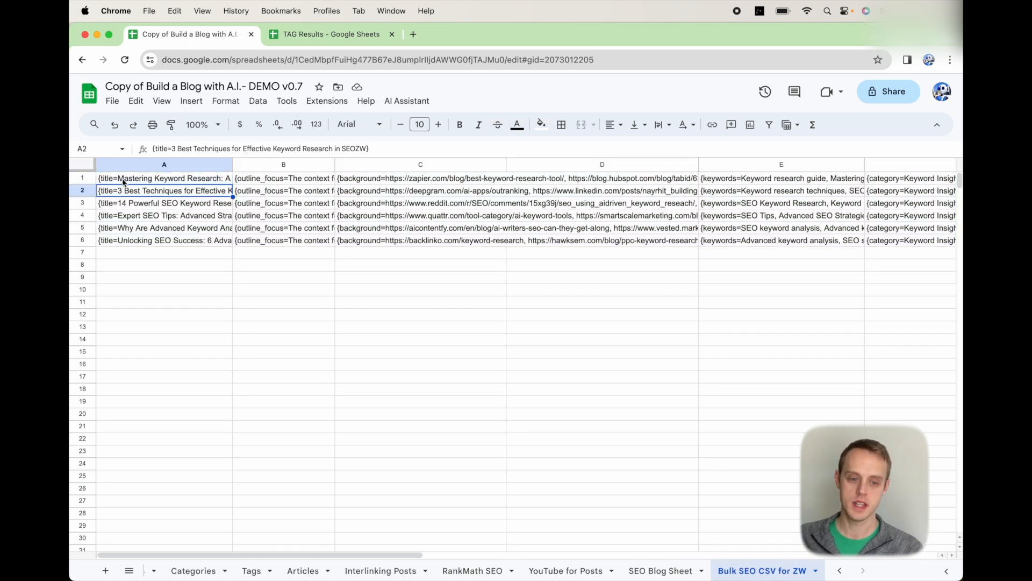
pyautogui.click(164, 179)
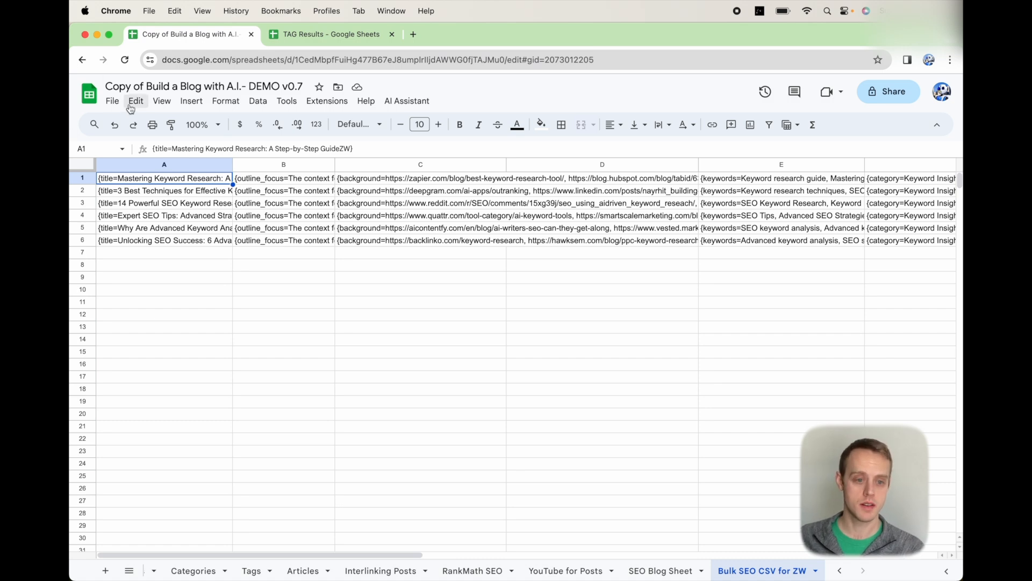
pyautogui.click(111, 101)
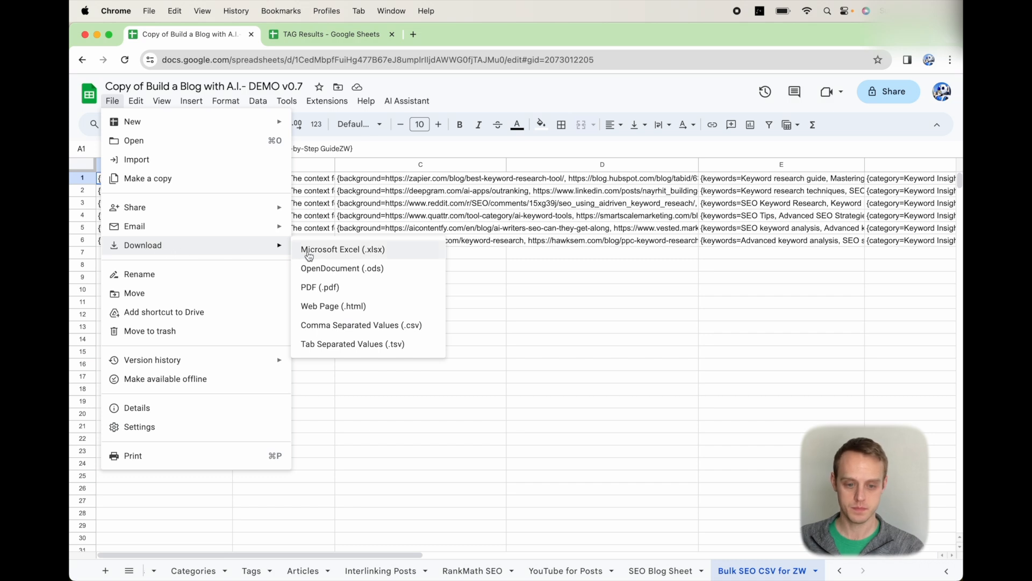
pyautogui.moveTo(333, 329)
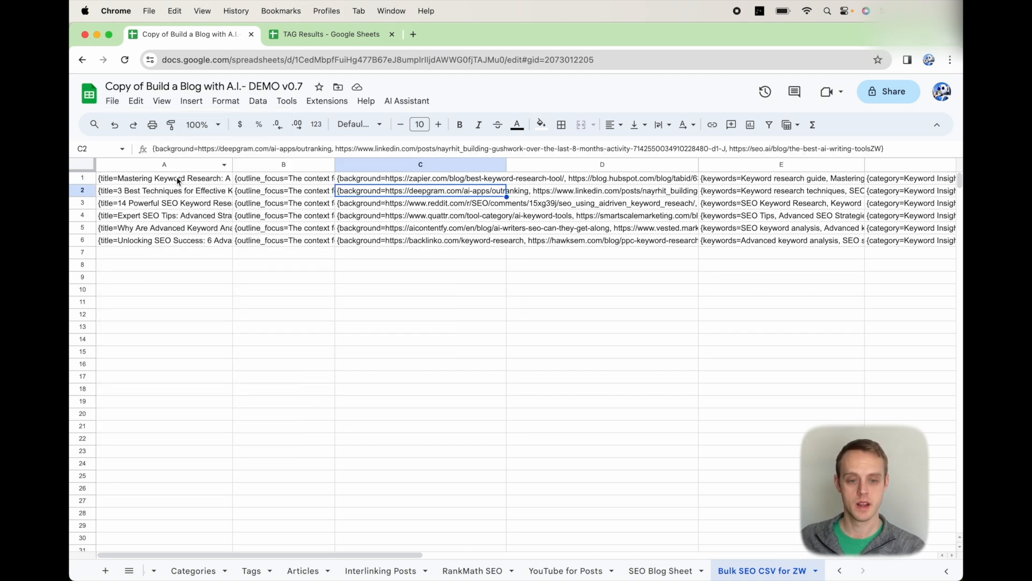
# Step: Load the bulk SEO CSV into ZimmWriter's Bulk Blog Writer and start it with six titles found
pyautogui.click(163, 178)
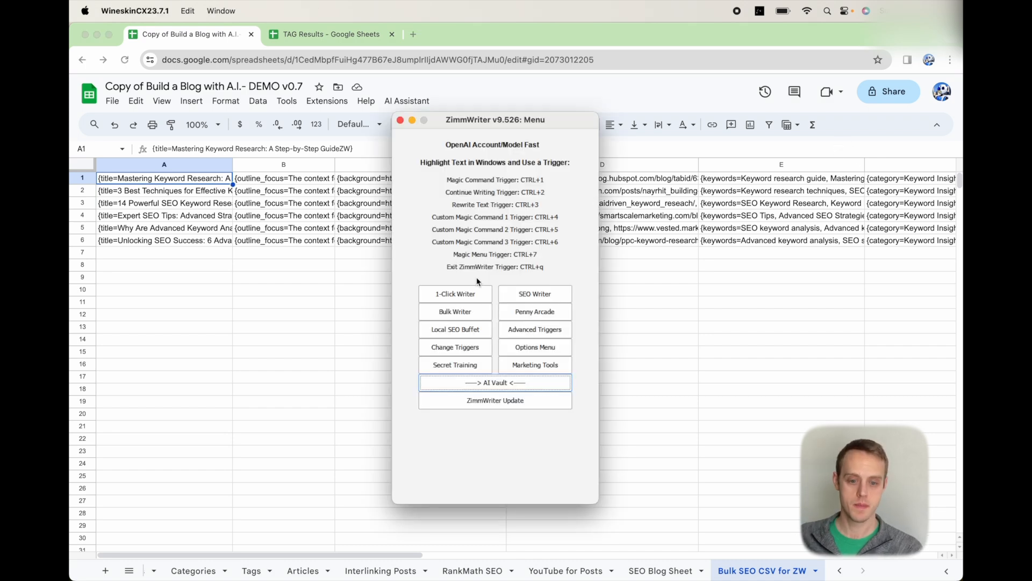
pyautogui.click(455, 312)
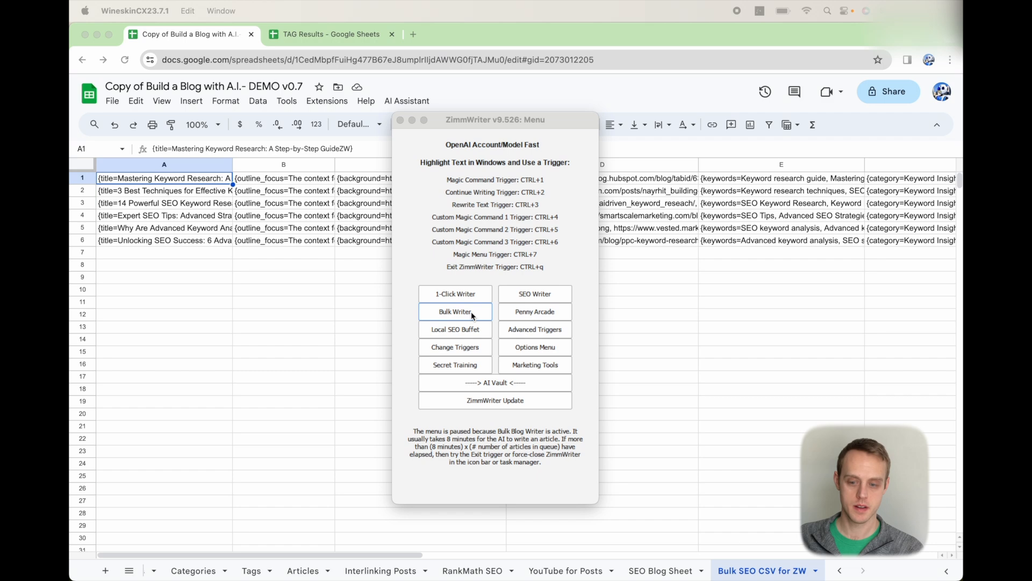
pyautogui.click(454, 312)
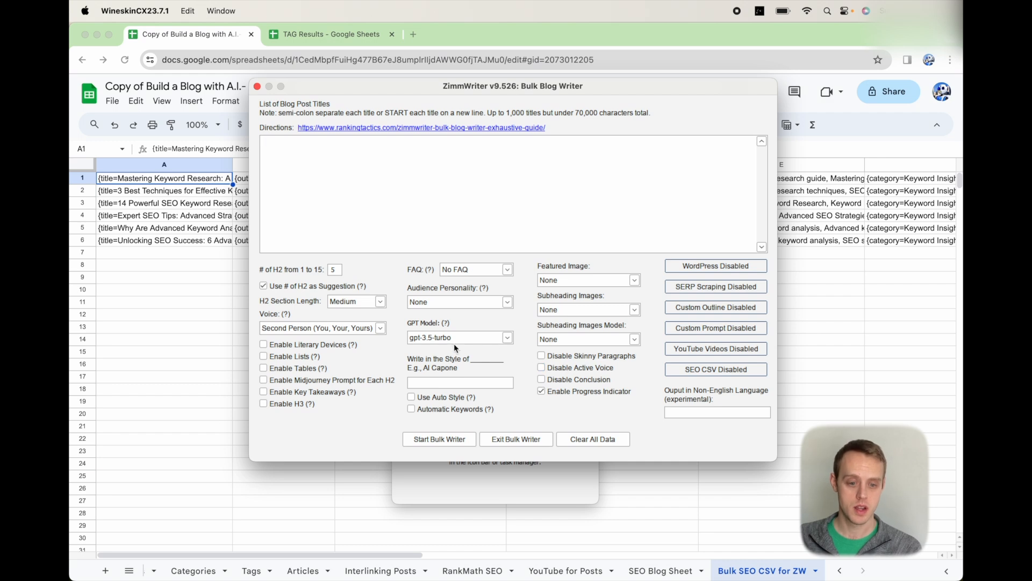
pyautogui.moveTo(376, 363)
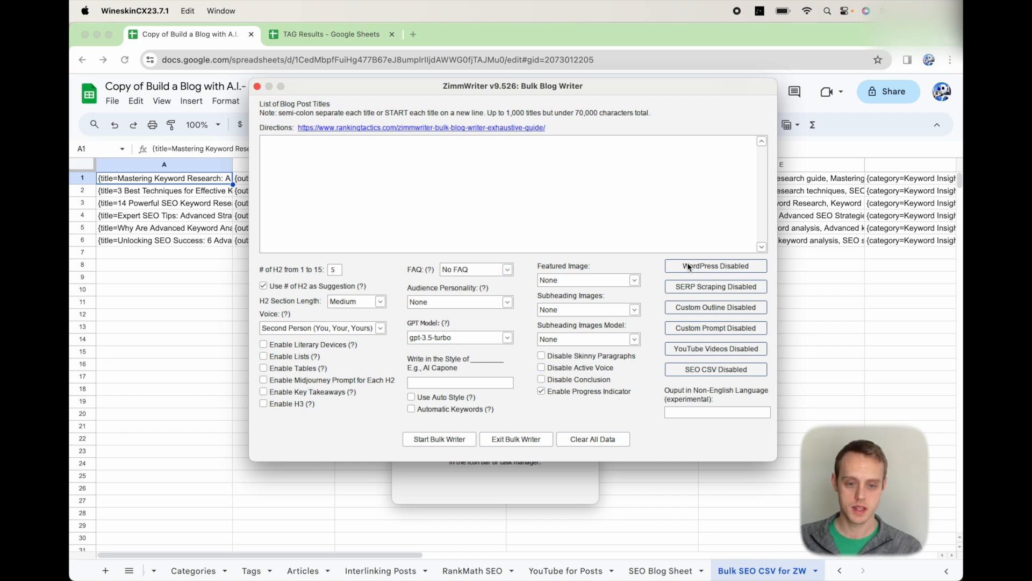
pyautogui.moveTo(704, 374)
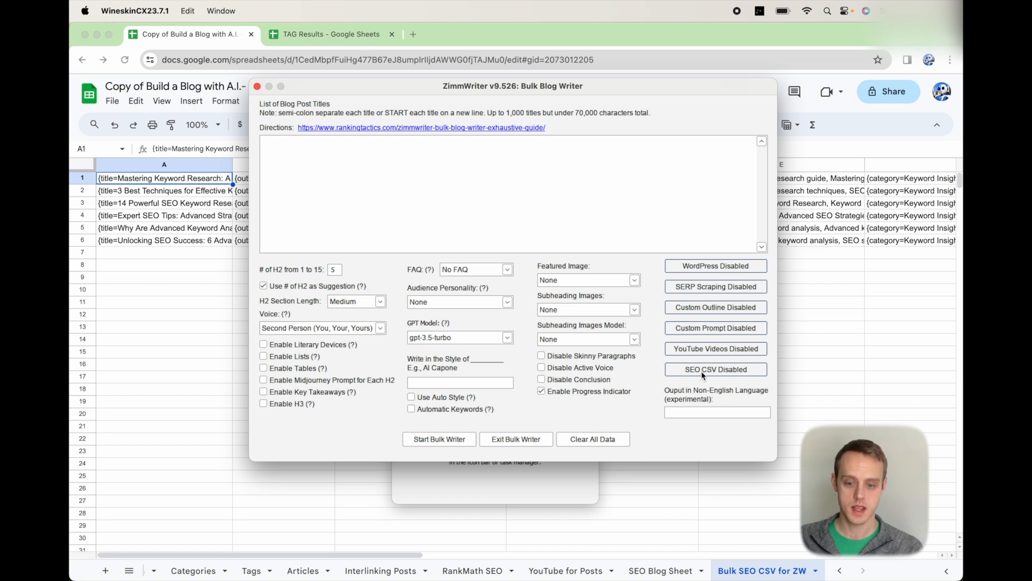
pyautogui.moveTo(707, 374)
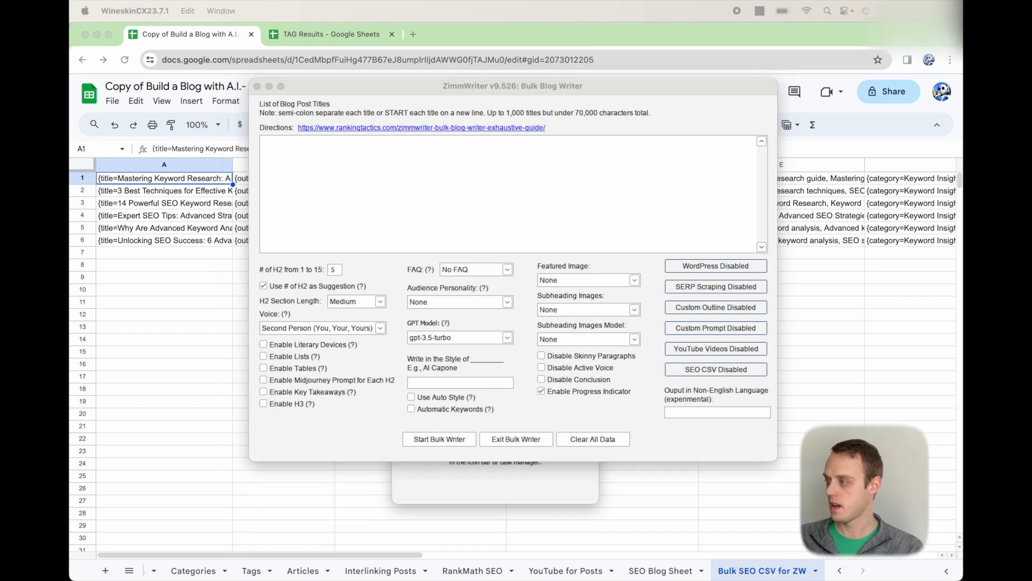
pyautogui.click(716, 369)
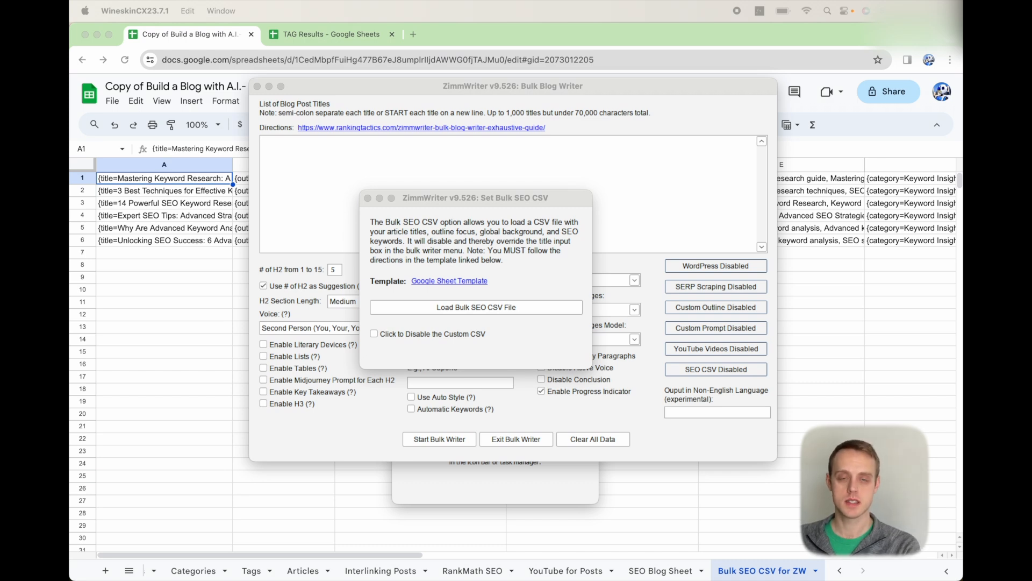
pyautogui.moveTo(454, 358)
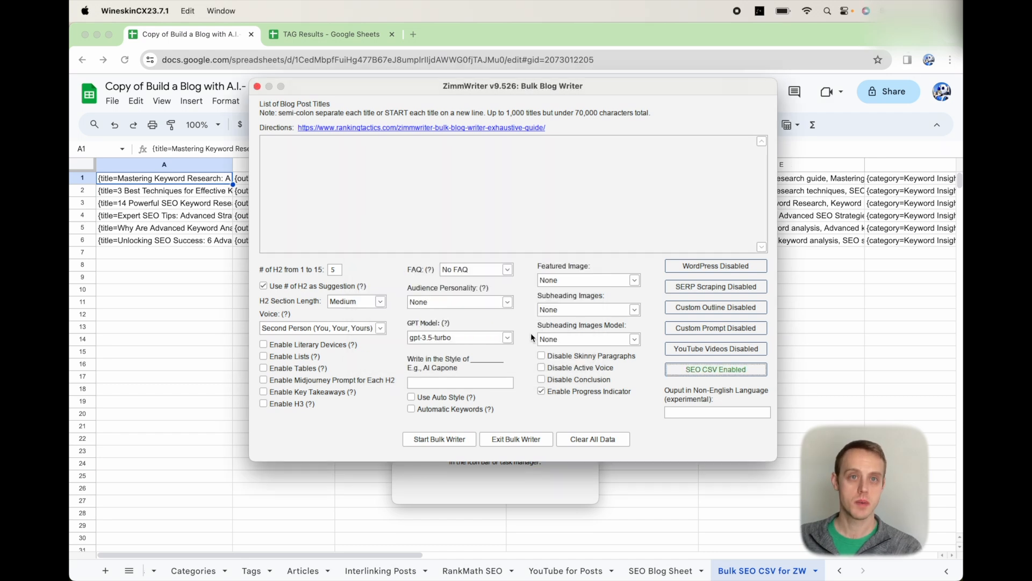
pyautogui.moveTo(436, 448)
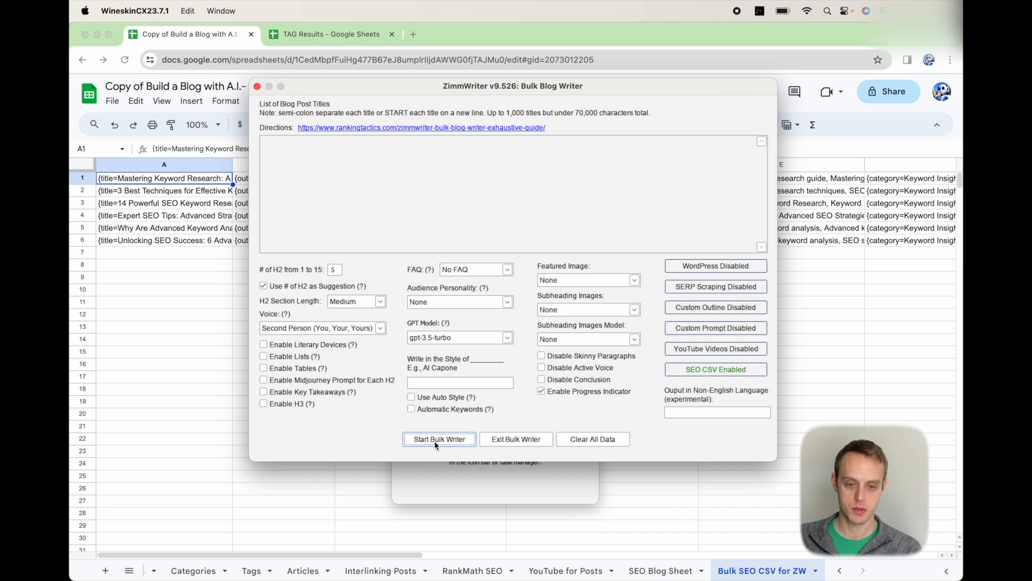
pyautogui.click(438, 438)
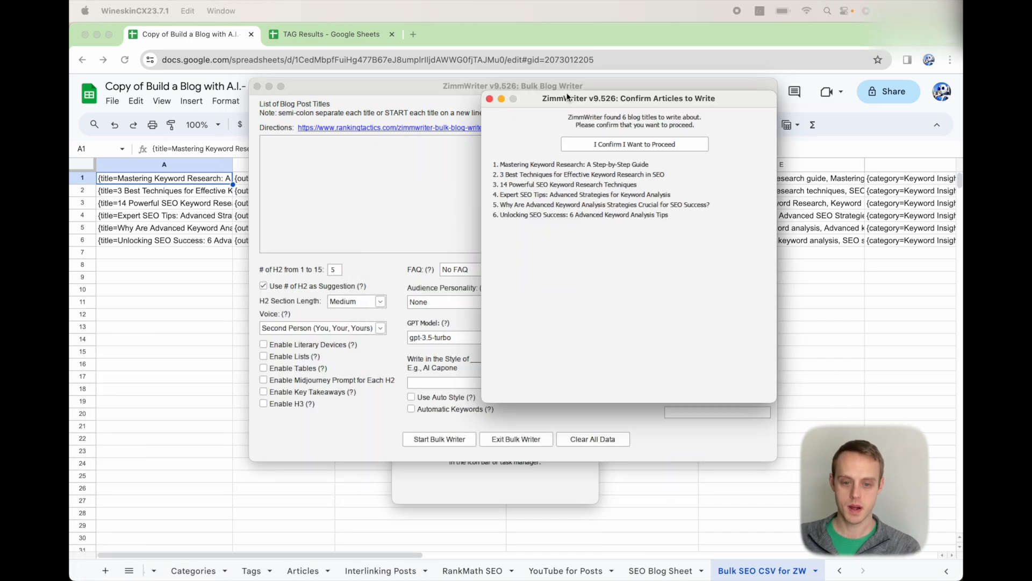
pyautogui.moveTo(532, 256)
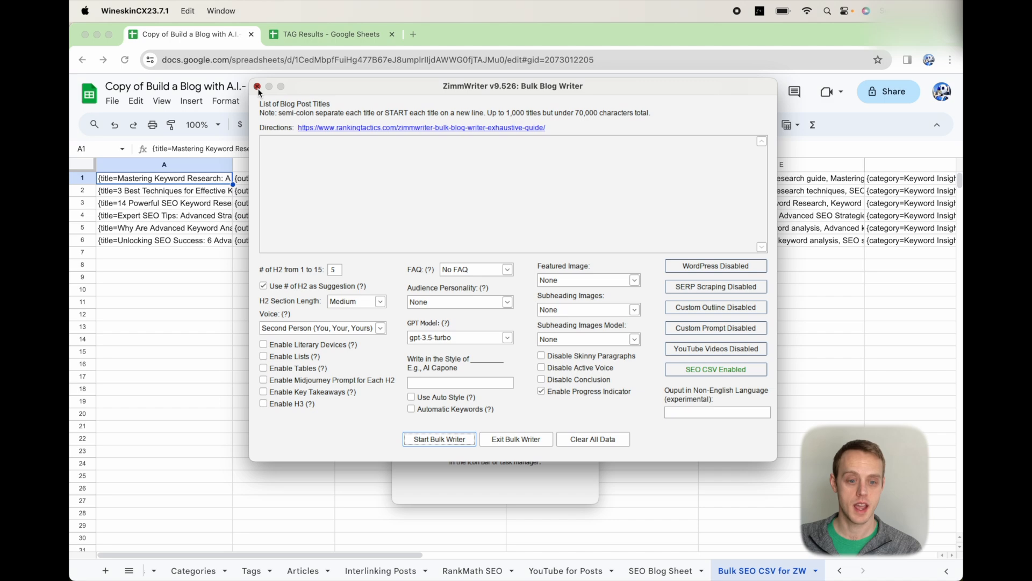
# Step: Close the Bulk Blog Writer and run Clean up Categories on Articles Sheet from the Posts tools
pyautogui.click(258, 86)
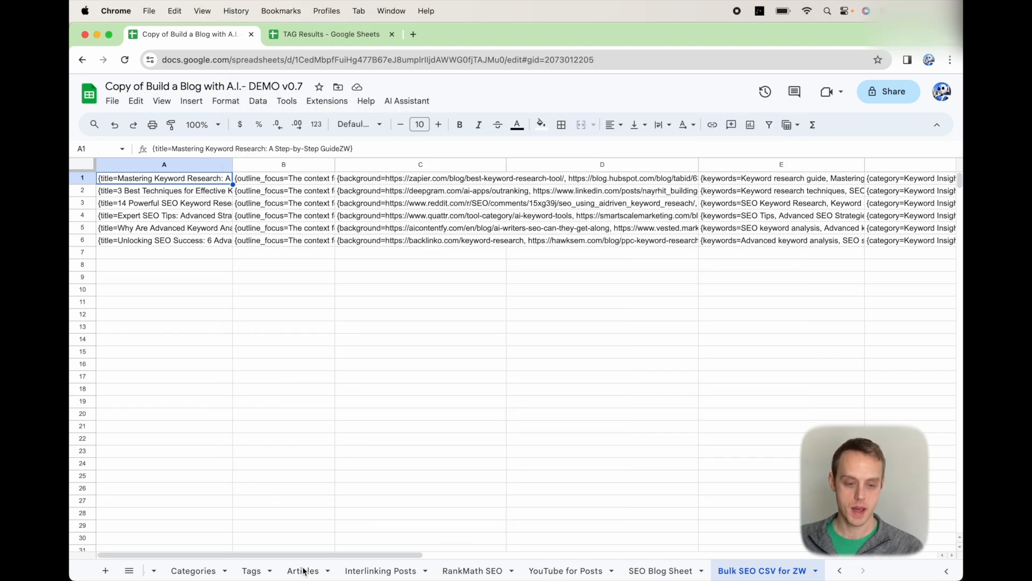
pyautogui.click(303, 570)
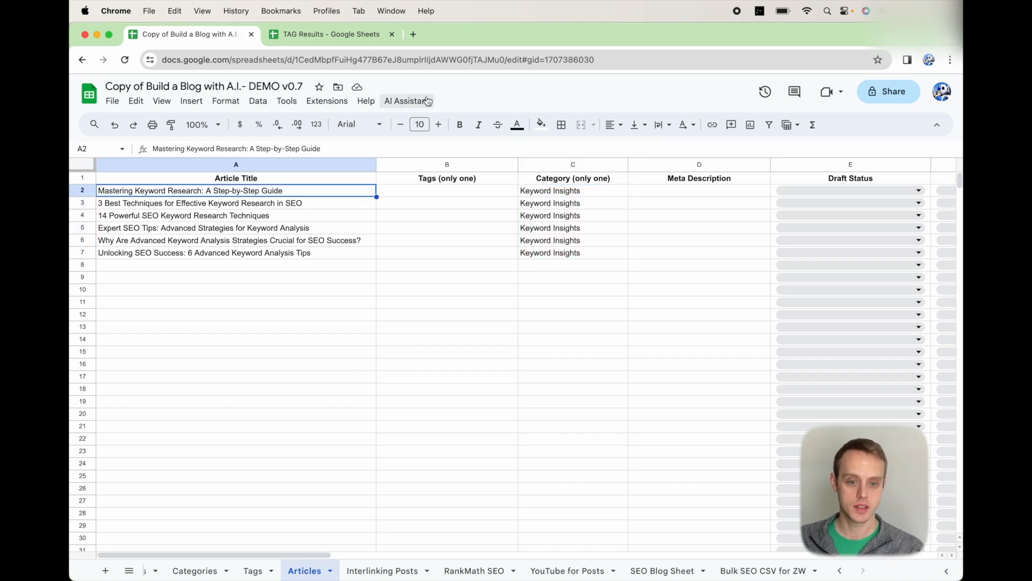
pyautogui.click(407, 101)
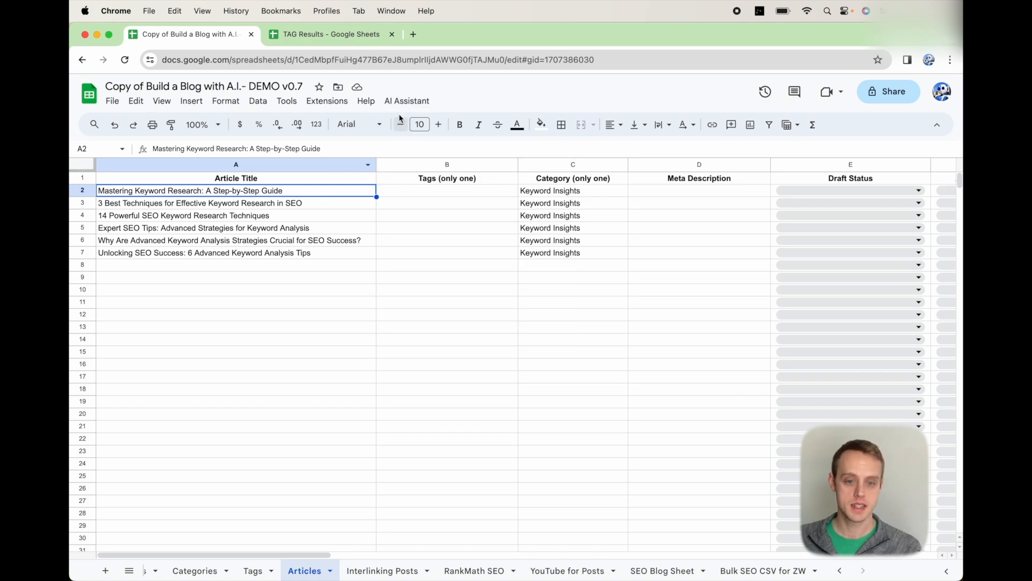
pyautogui.click(407, 101)
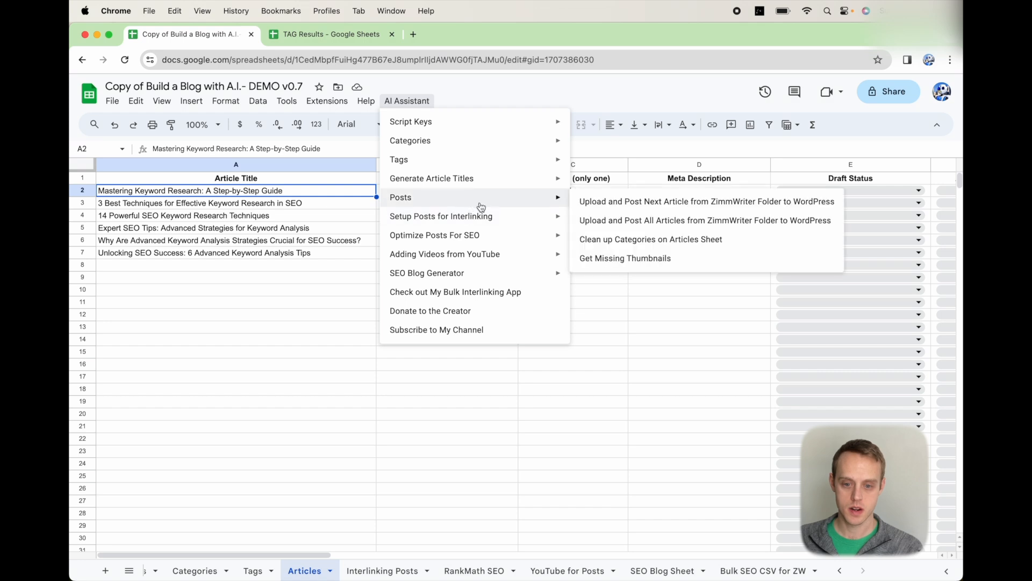
pyautogui.moveTo(594, 205)
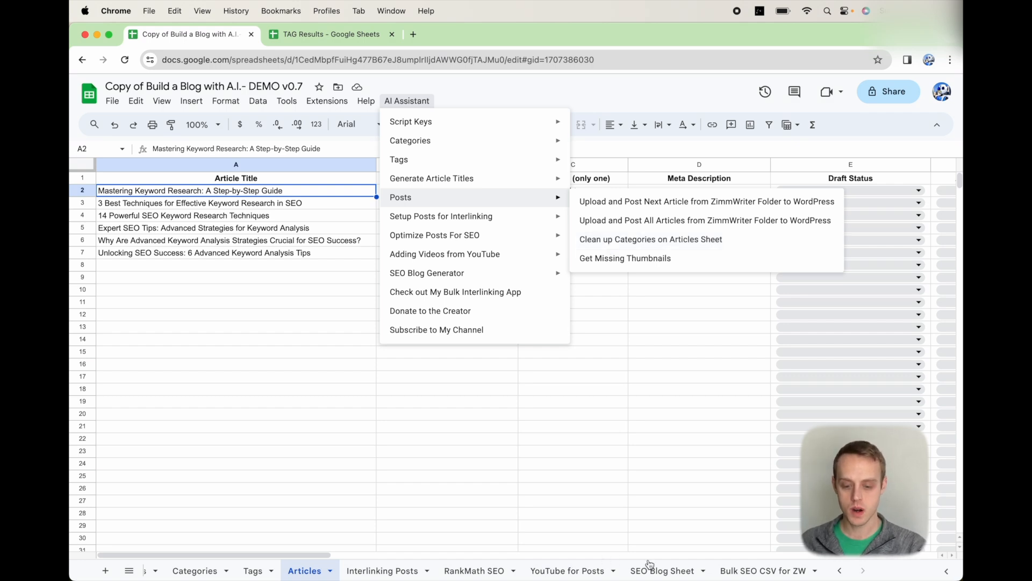
# Step: Check the SEO Blog Sheet and TAG Results, then reopen the Posts tools on the Articles sheet
pyautogui.click(658, 570)
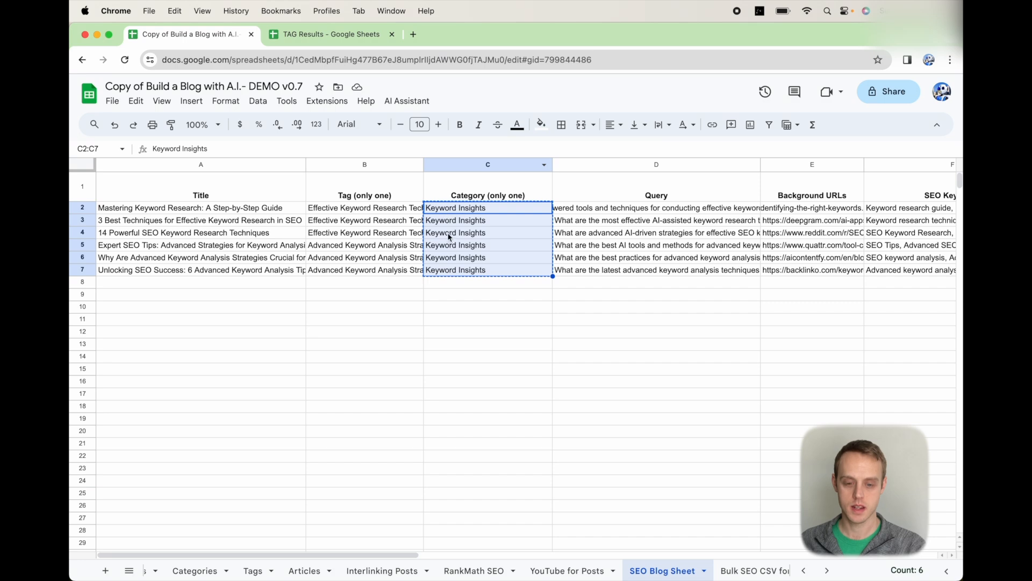
pyautogui.click(329, 33)
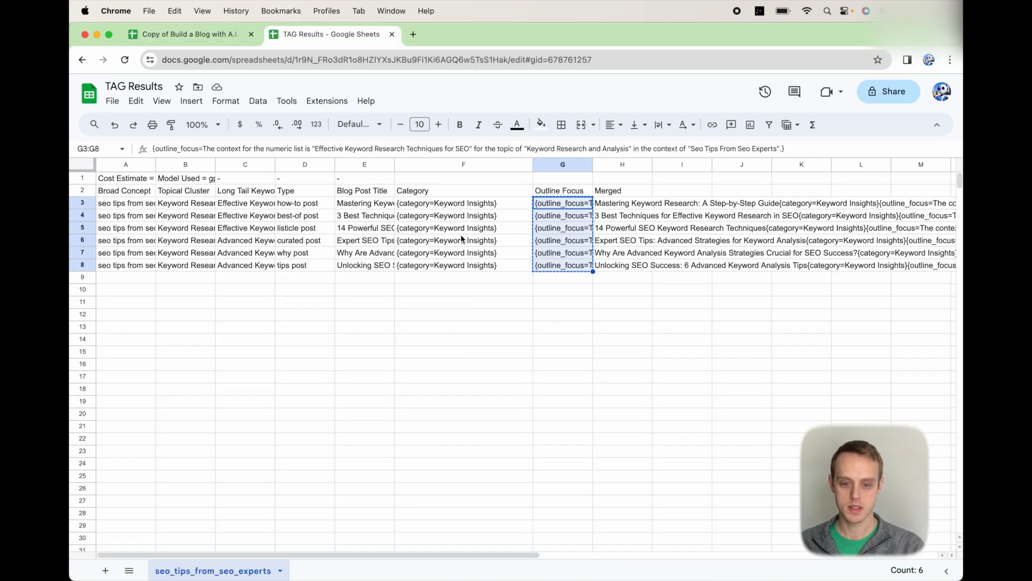
pyautogui.click(185, 33)
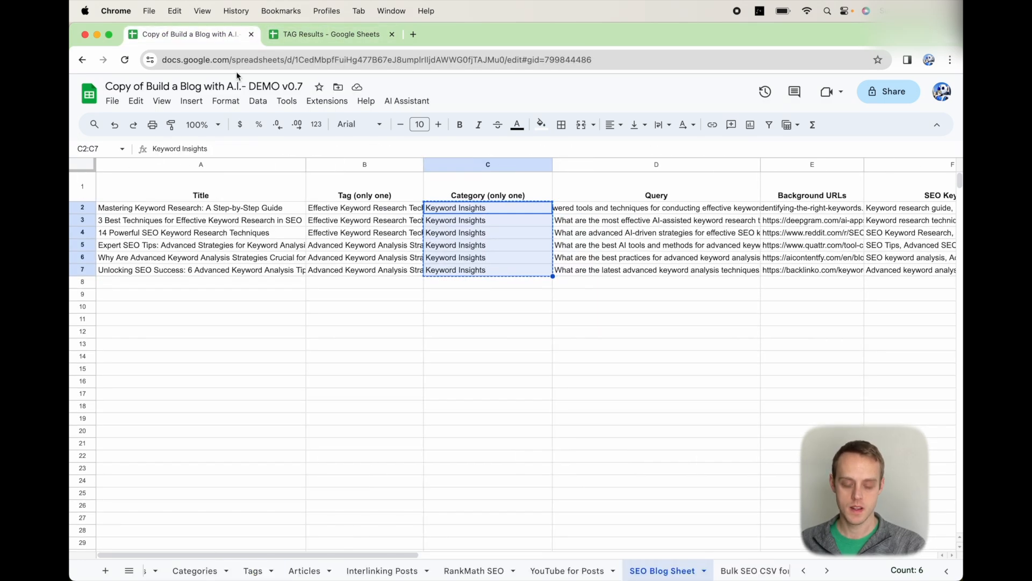
pyautogui.click(305, 570)
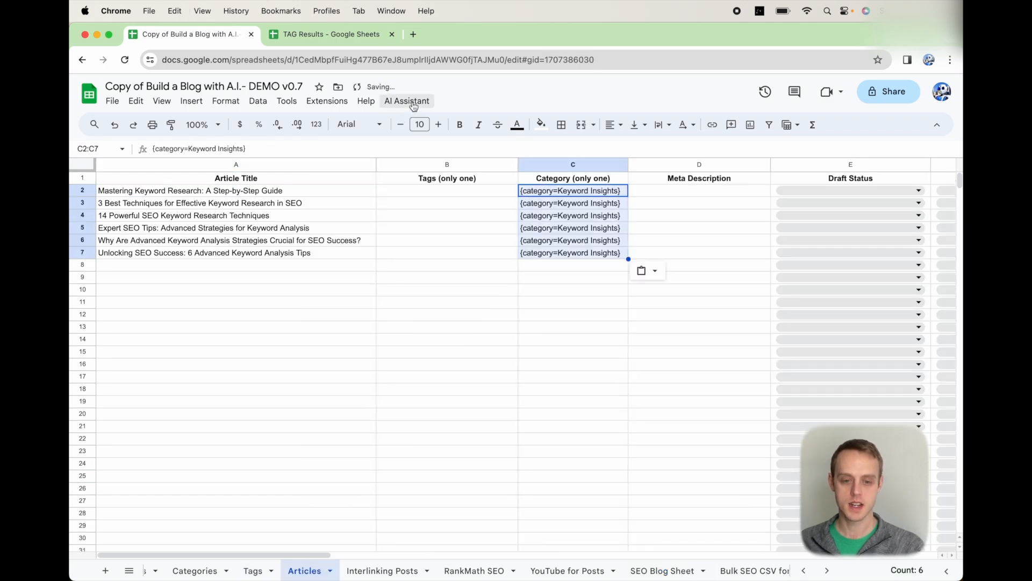
pyautogui.click(406, 101)
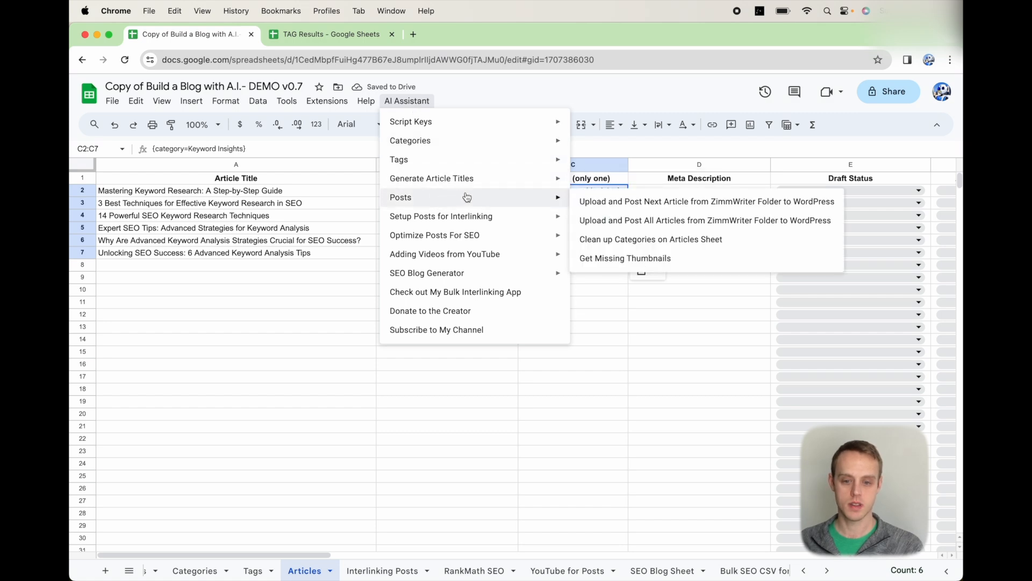
pyautogui.moveTo(630, 246)
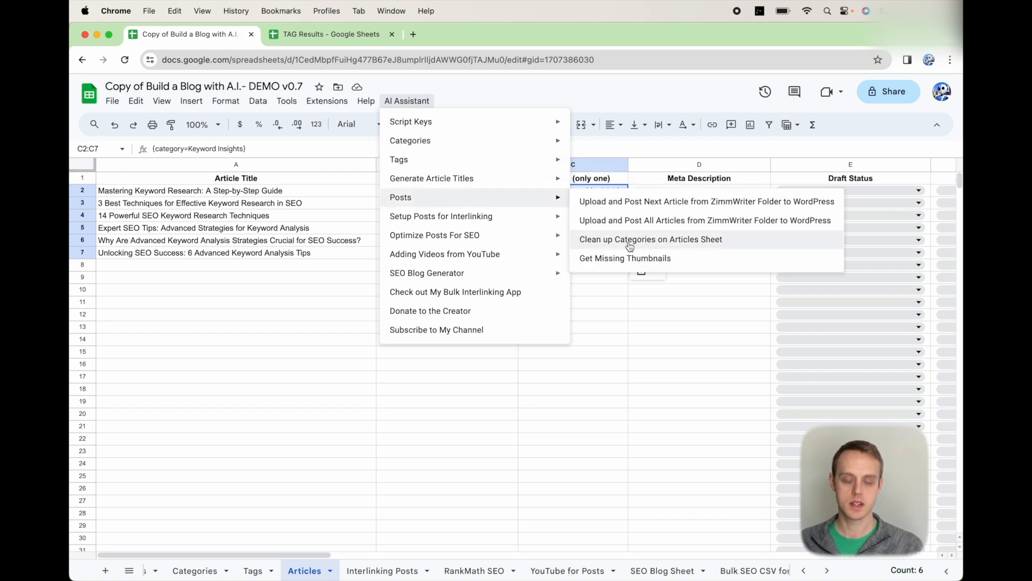